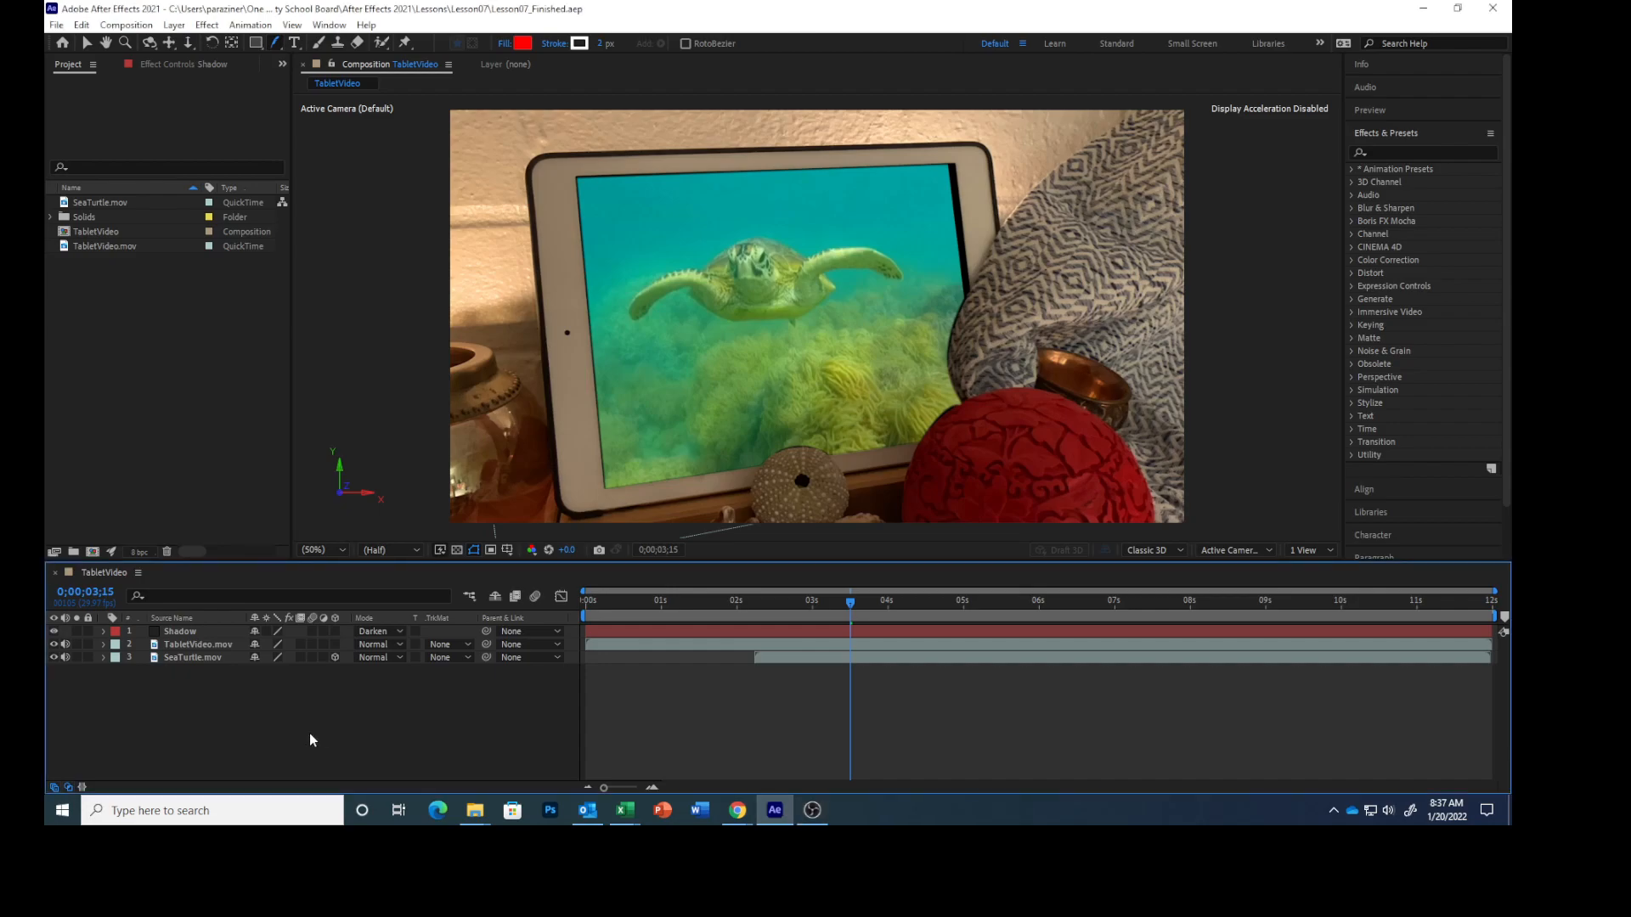
pyautogui.moveTo(372, 447)
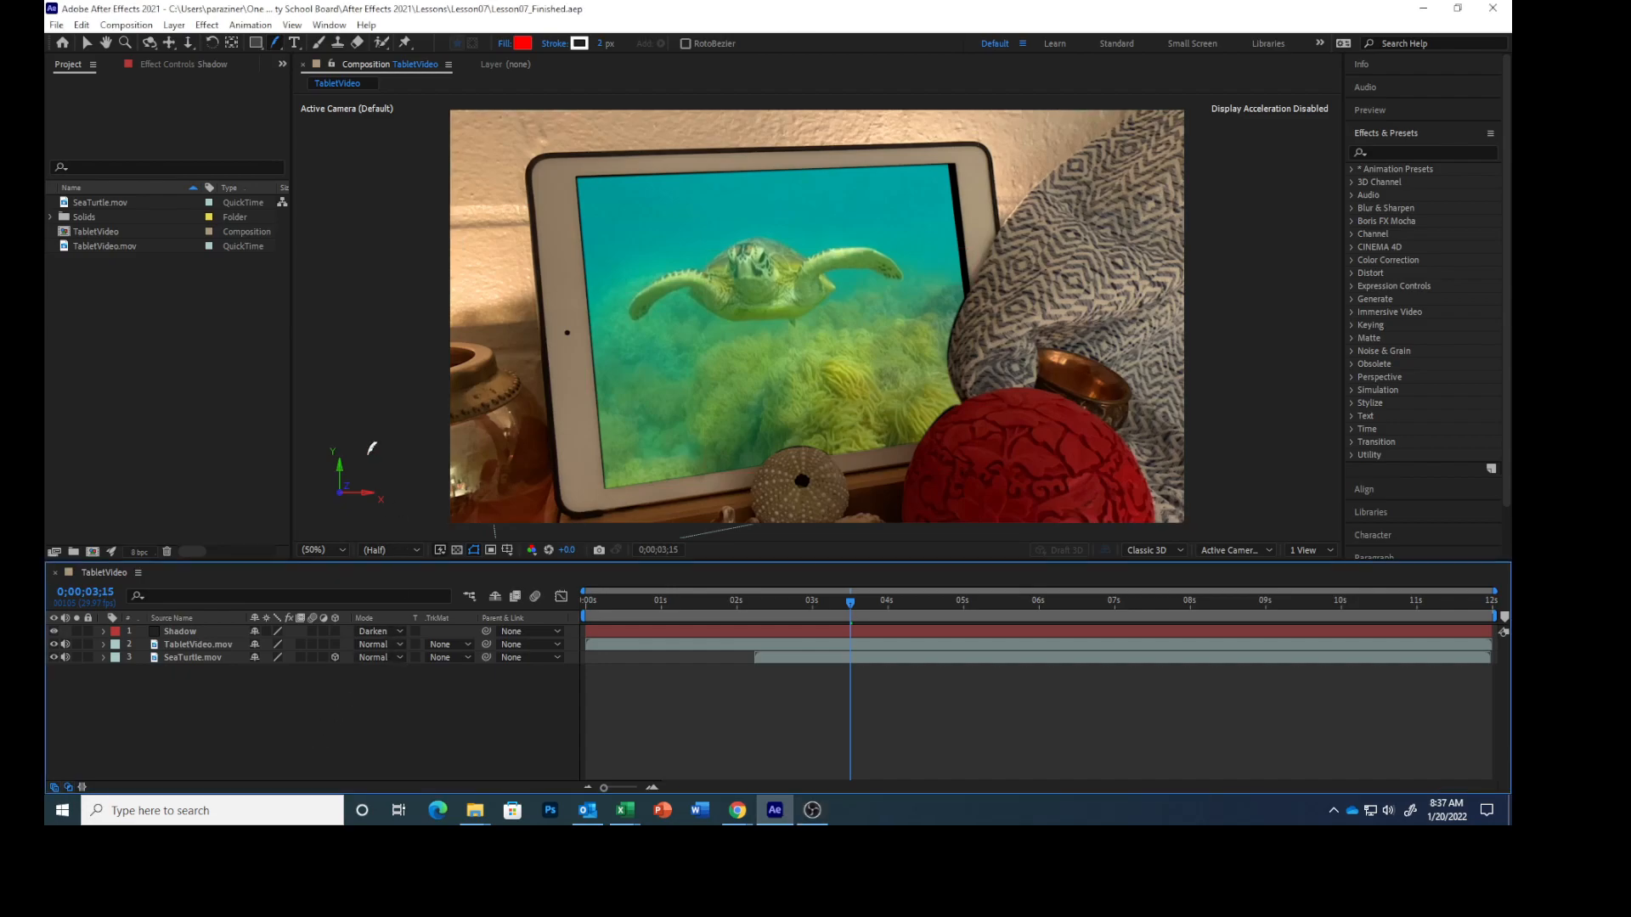
# - Bring up the Layer menu's New options for the TabletVideo composition
pyautogui.click(174, 25)
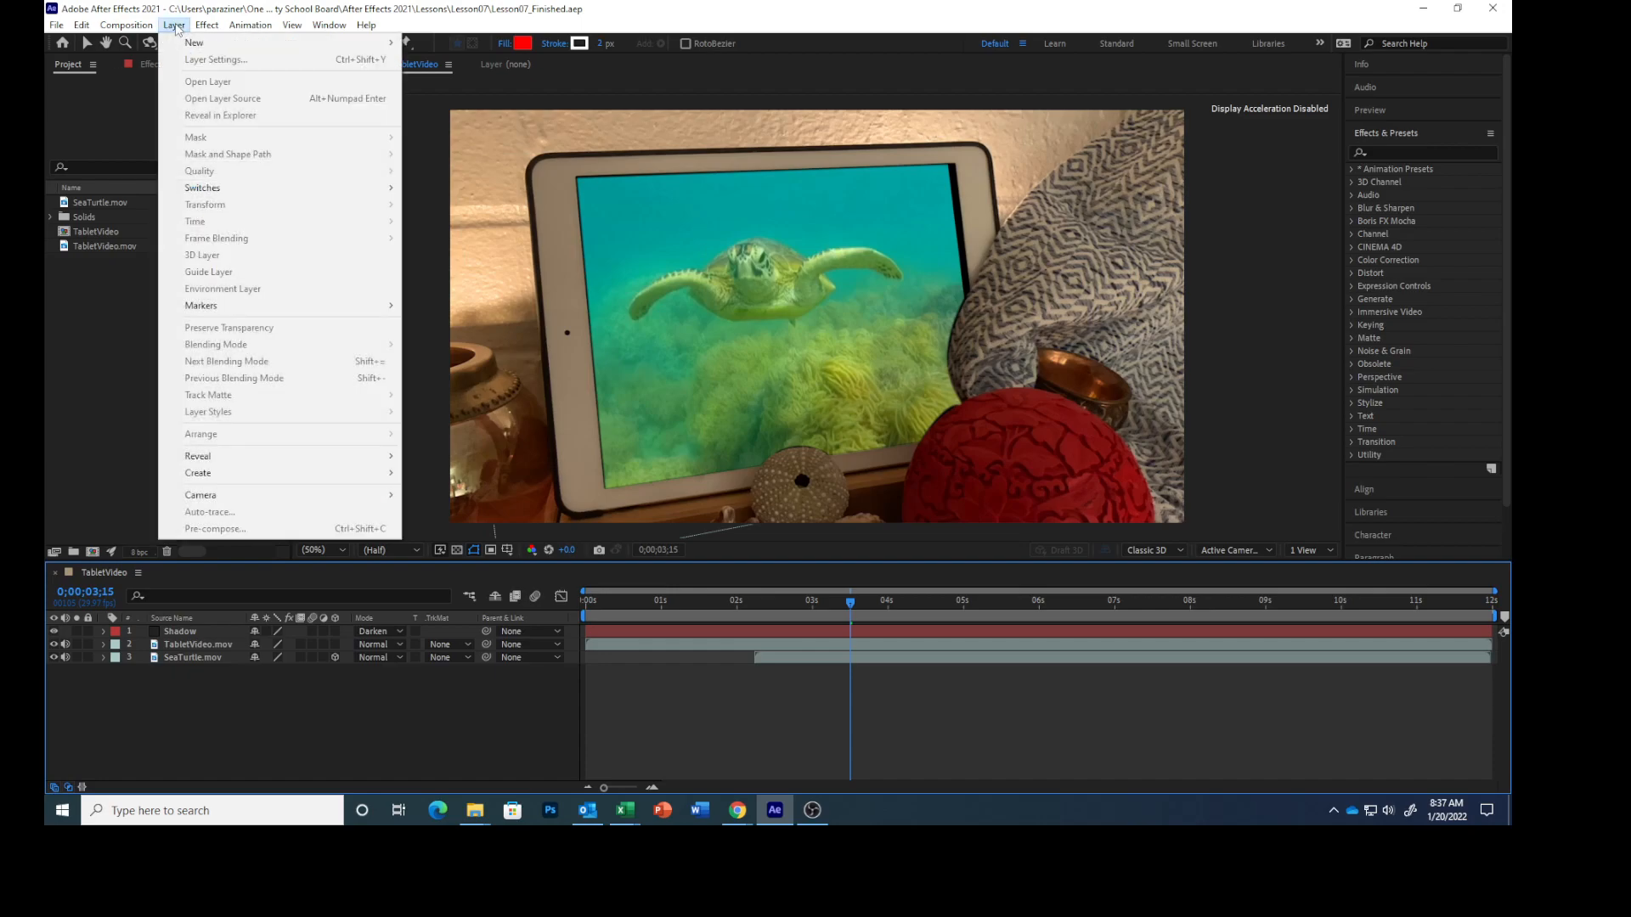
pyautogui.moveTo(194, 43)
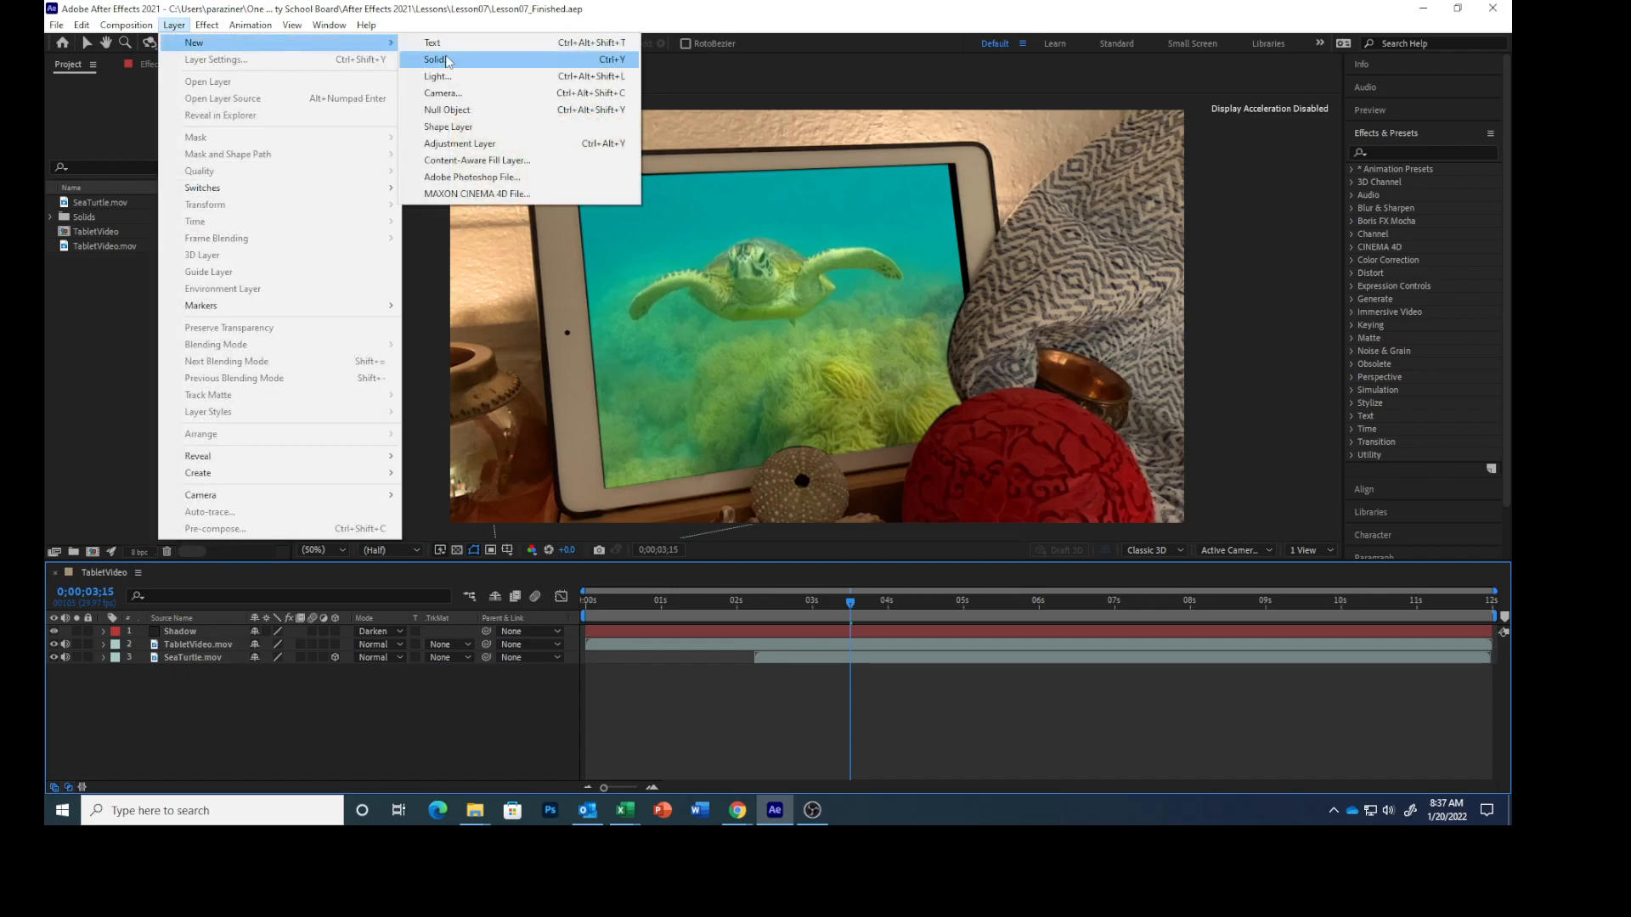
# - Create a full-frame dark brown solid named 'Warm Vignette' above the footage
pyautogui.click(434, 59)
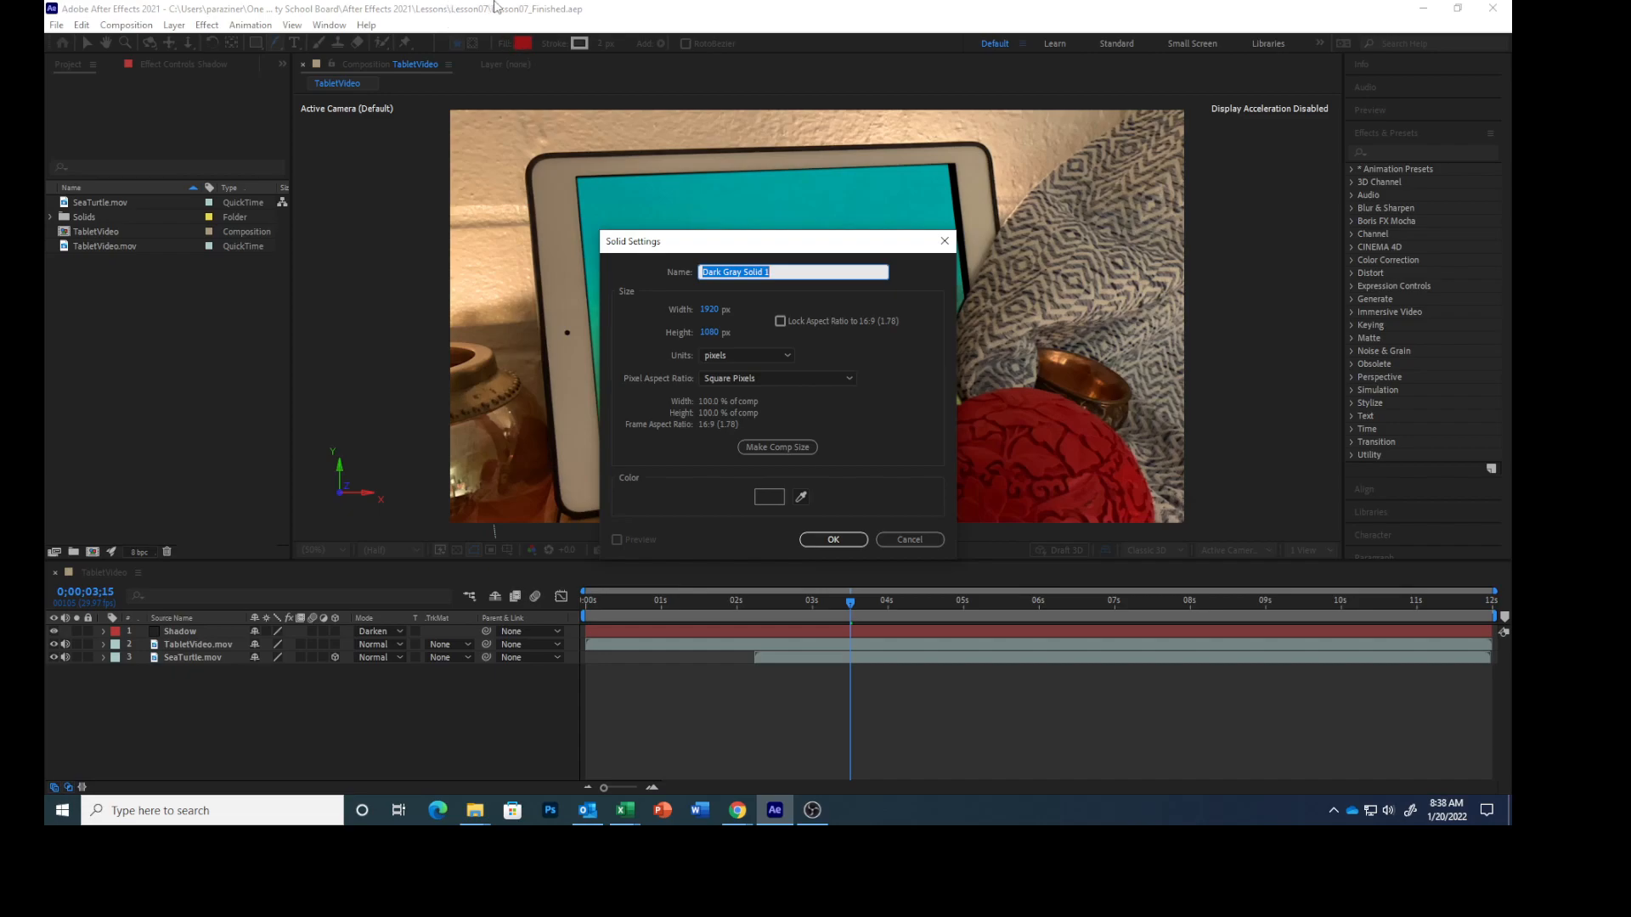
pyautogui.write('Warm')
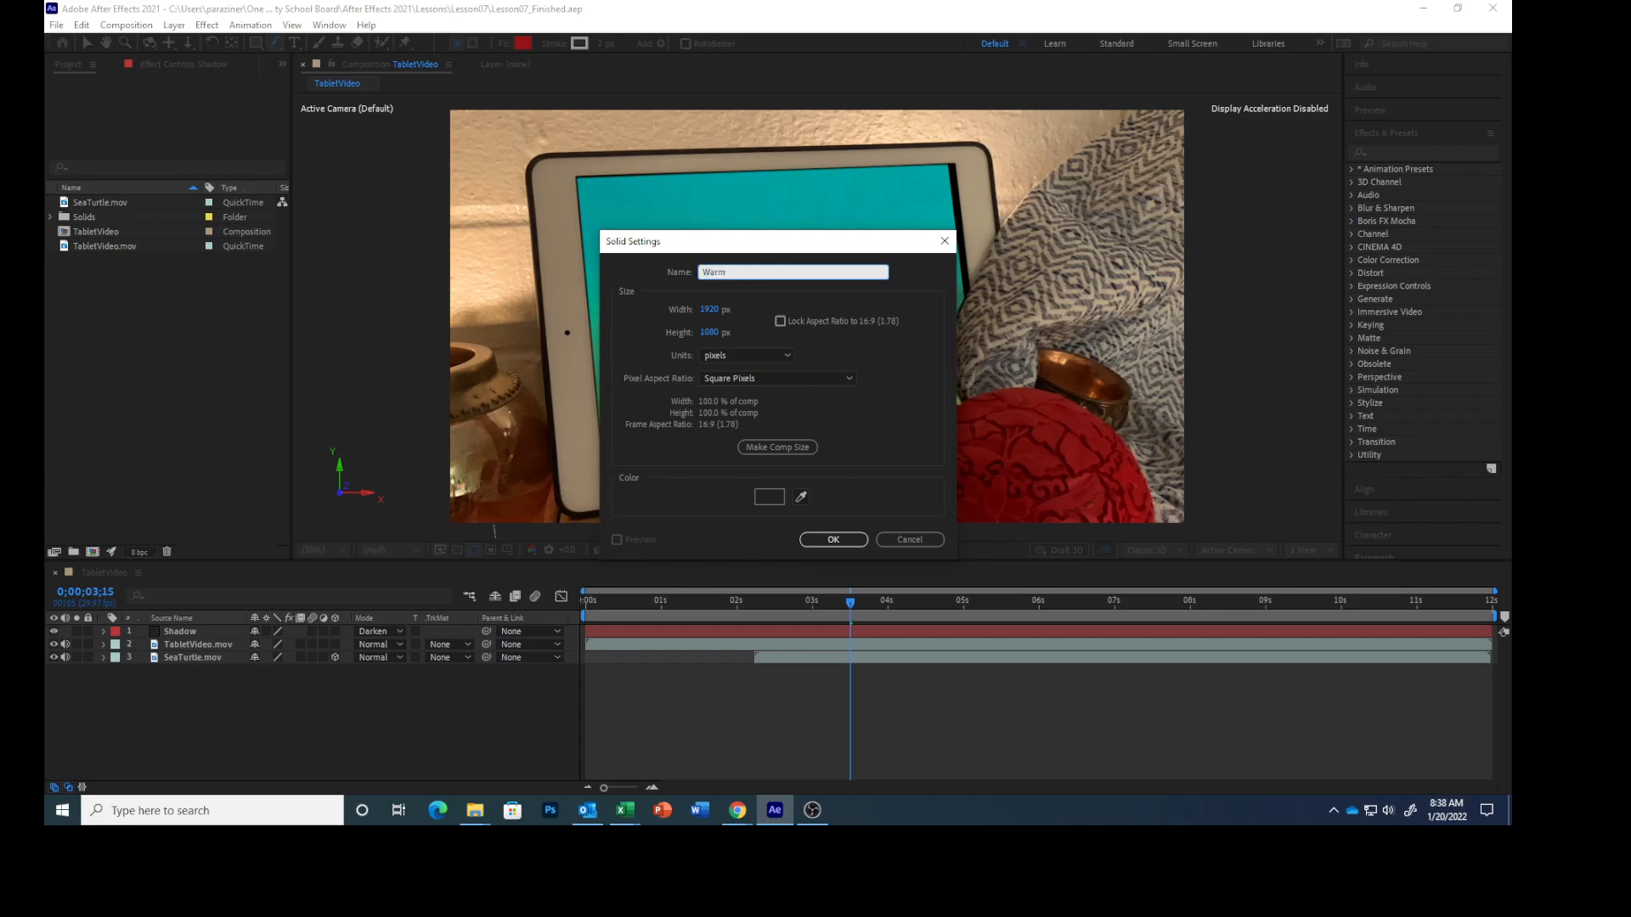
pyautogui.write('Vi')
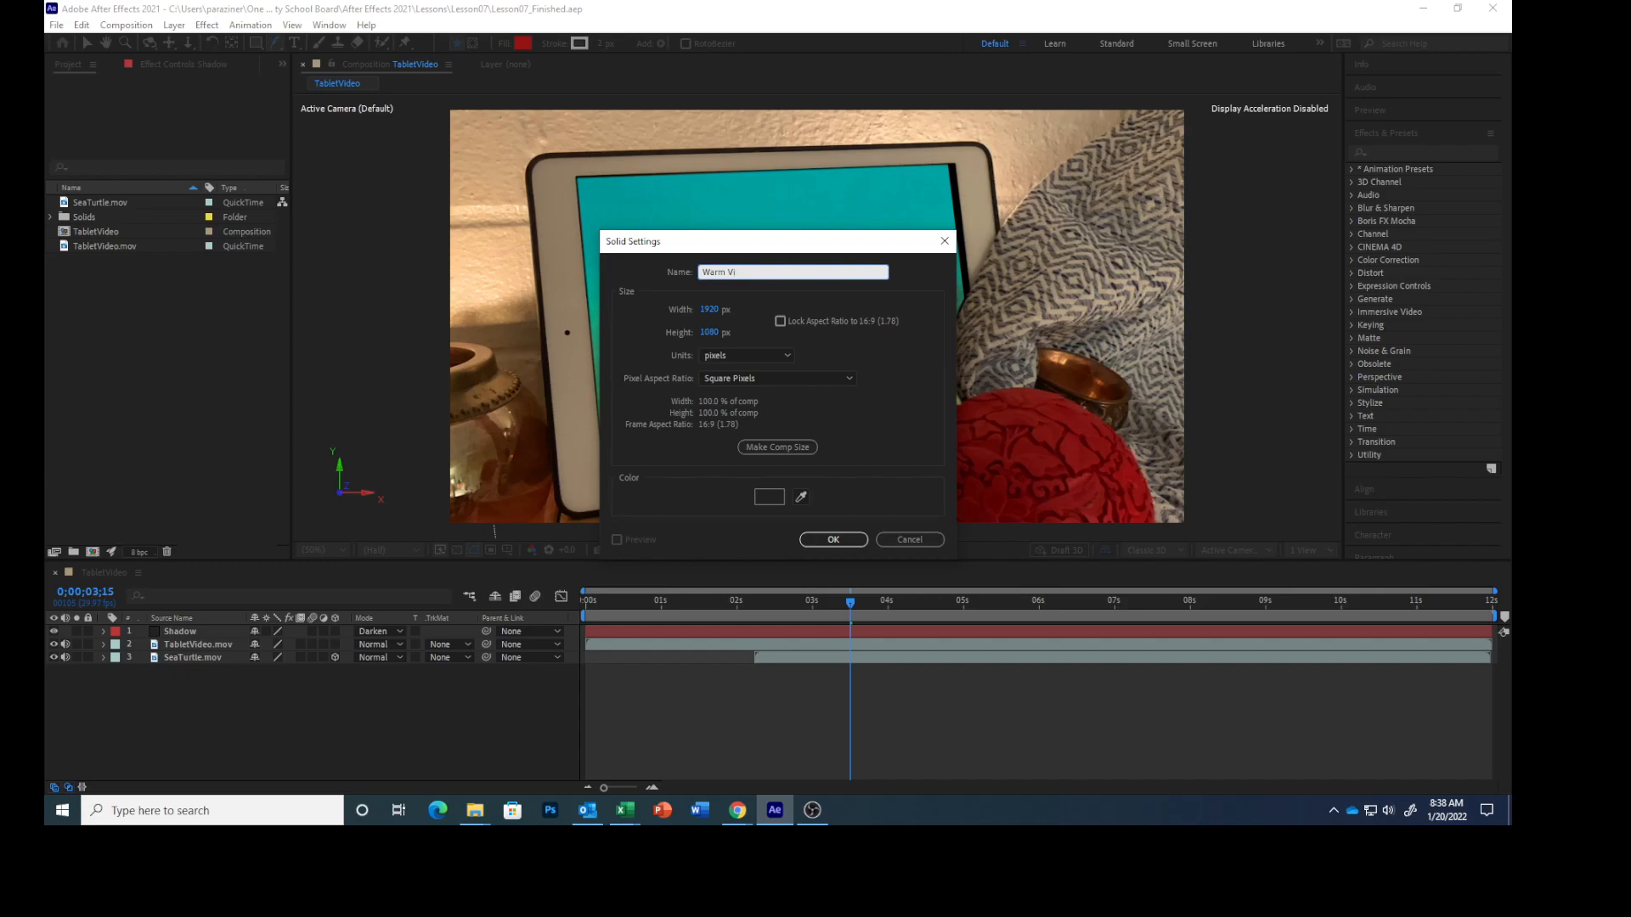
pyautogui.write('gnette')
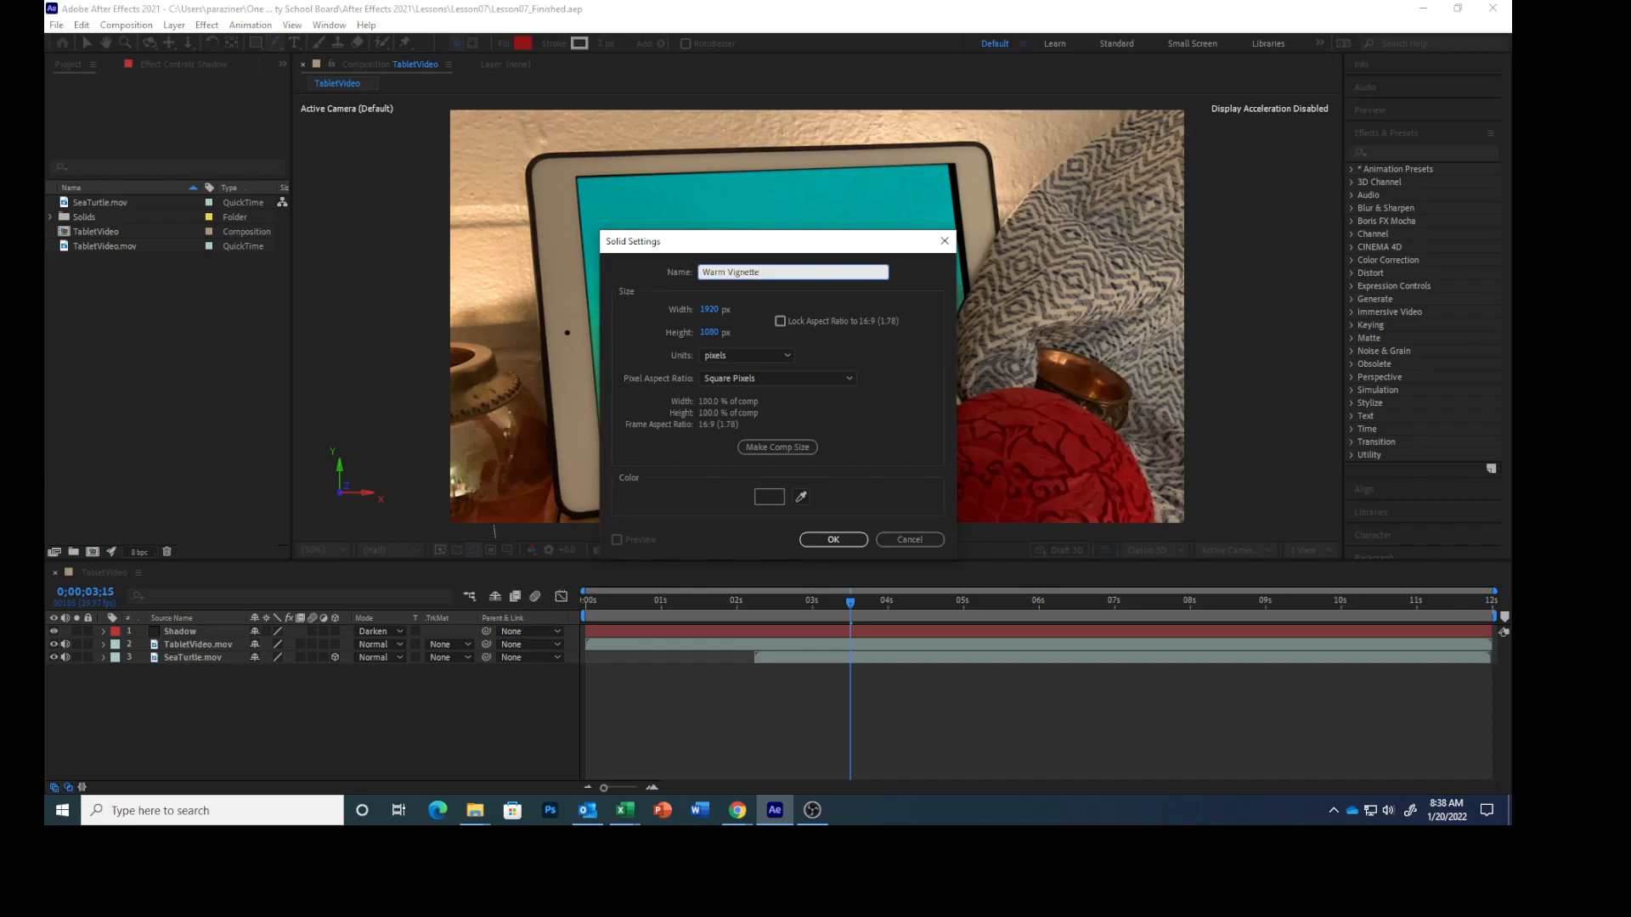
pyautogui.click(777, 447)
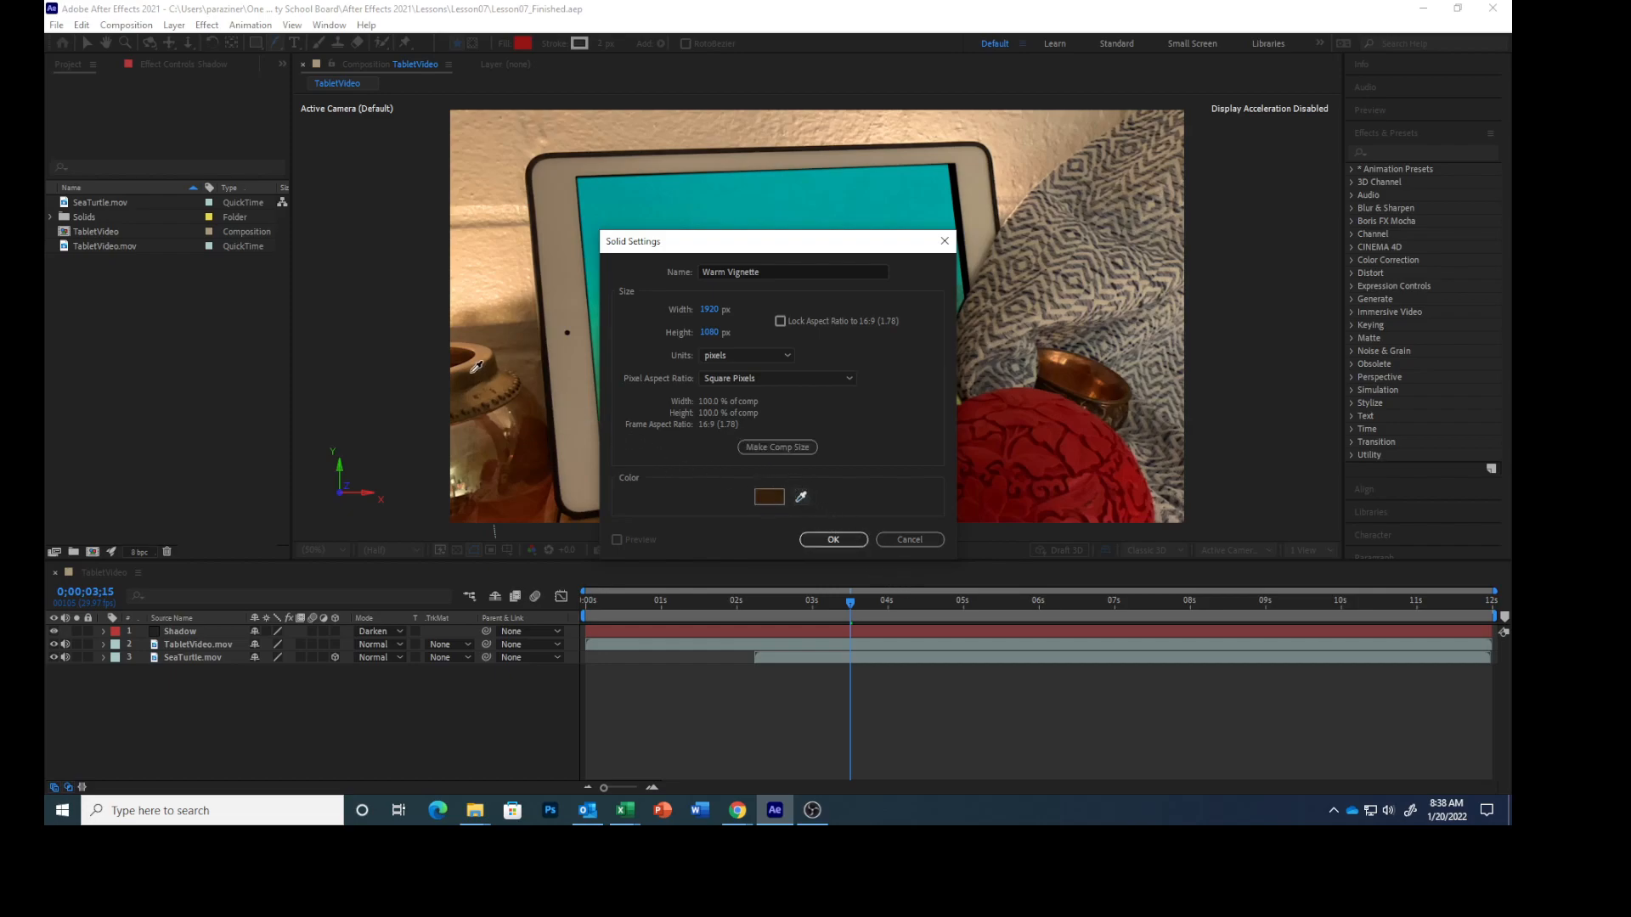
pyautogui.moveTo(469, 382)
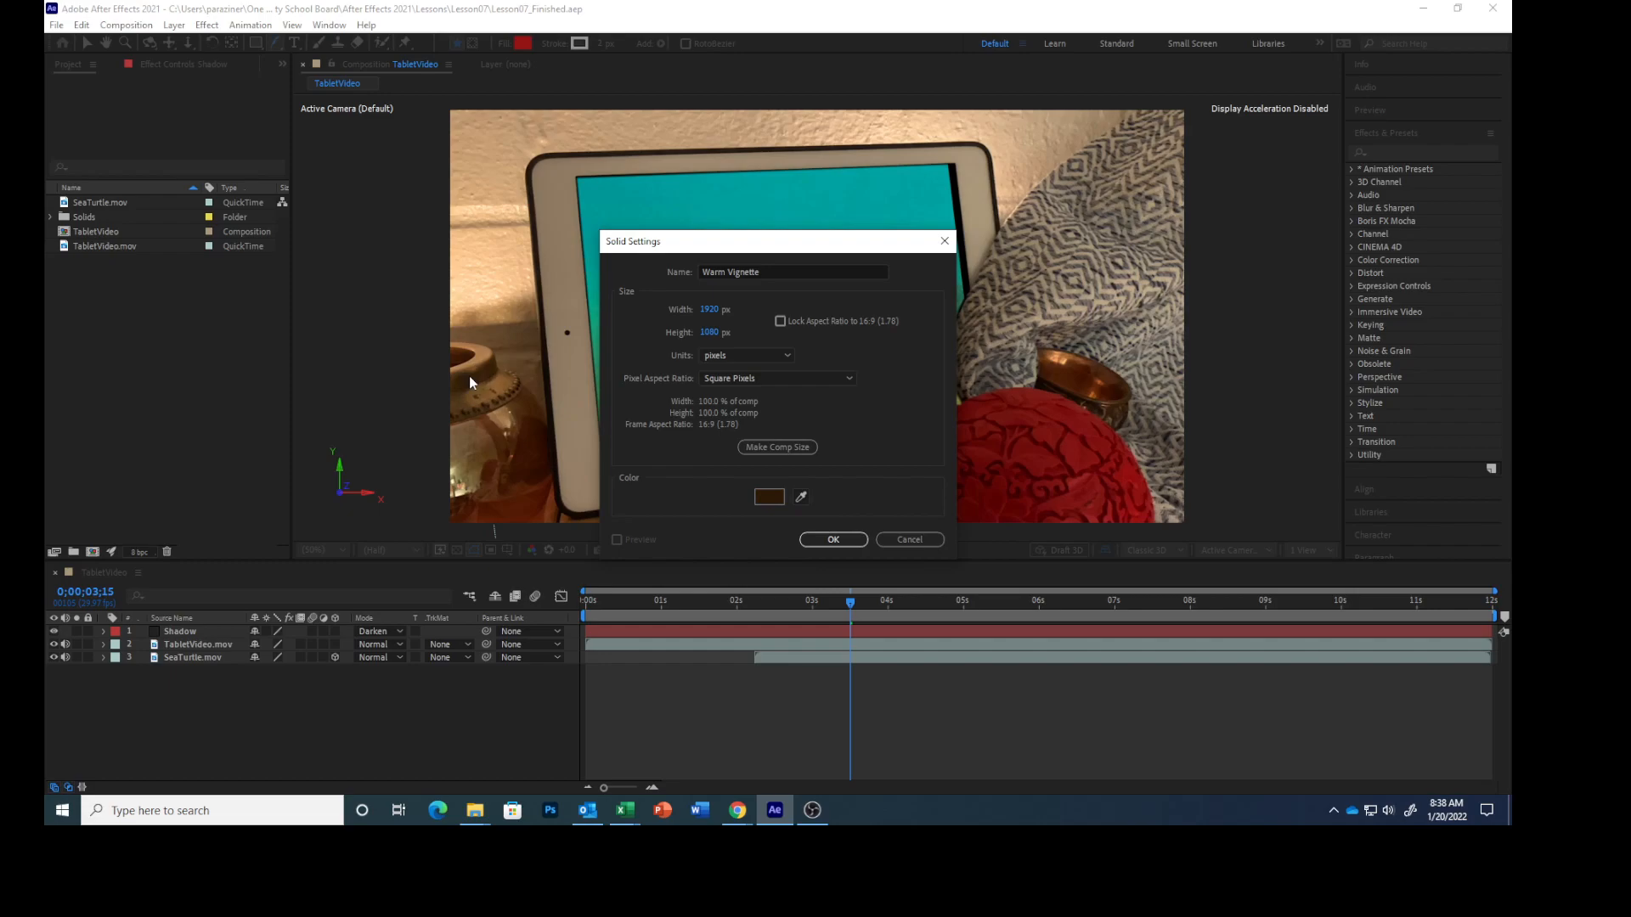
pyautogui.click(833, 539)
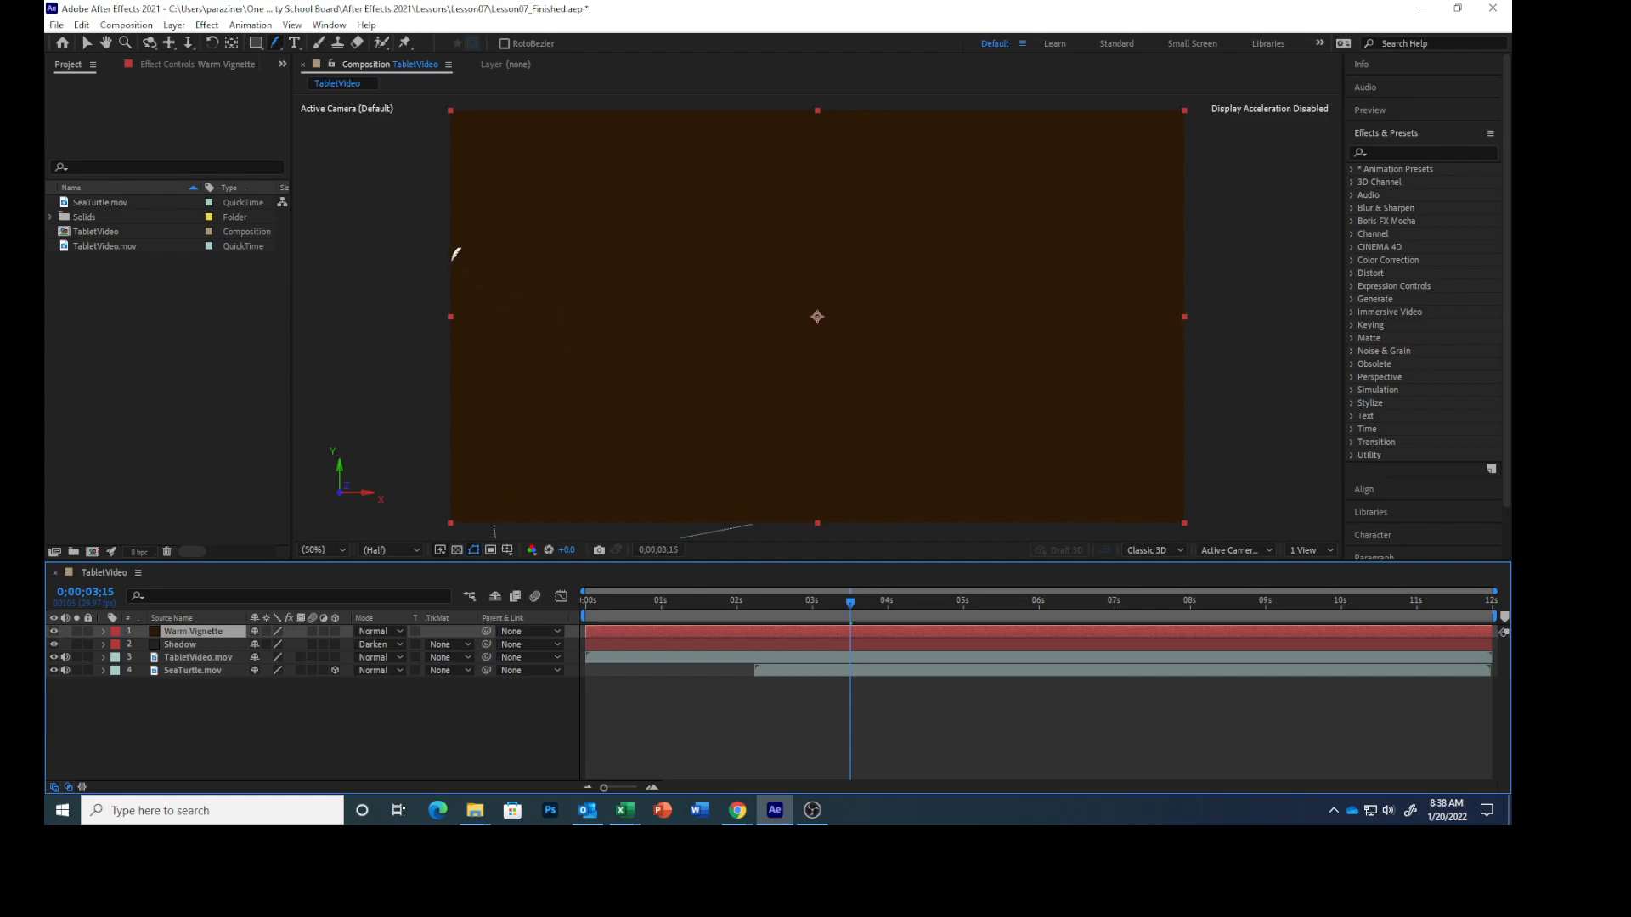
# - Switch the shape tool to the Ellipse Tool for drawing the vignette mask
pyautogui.click(257, 42)
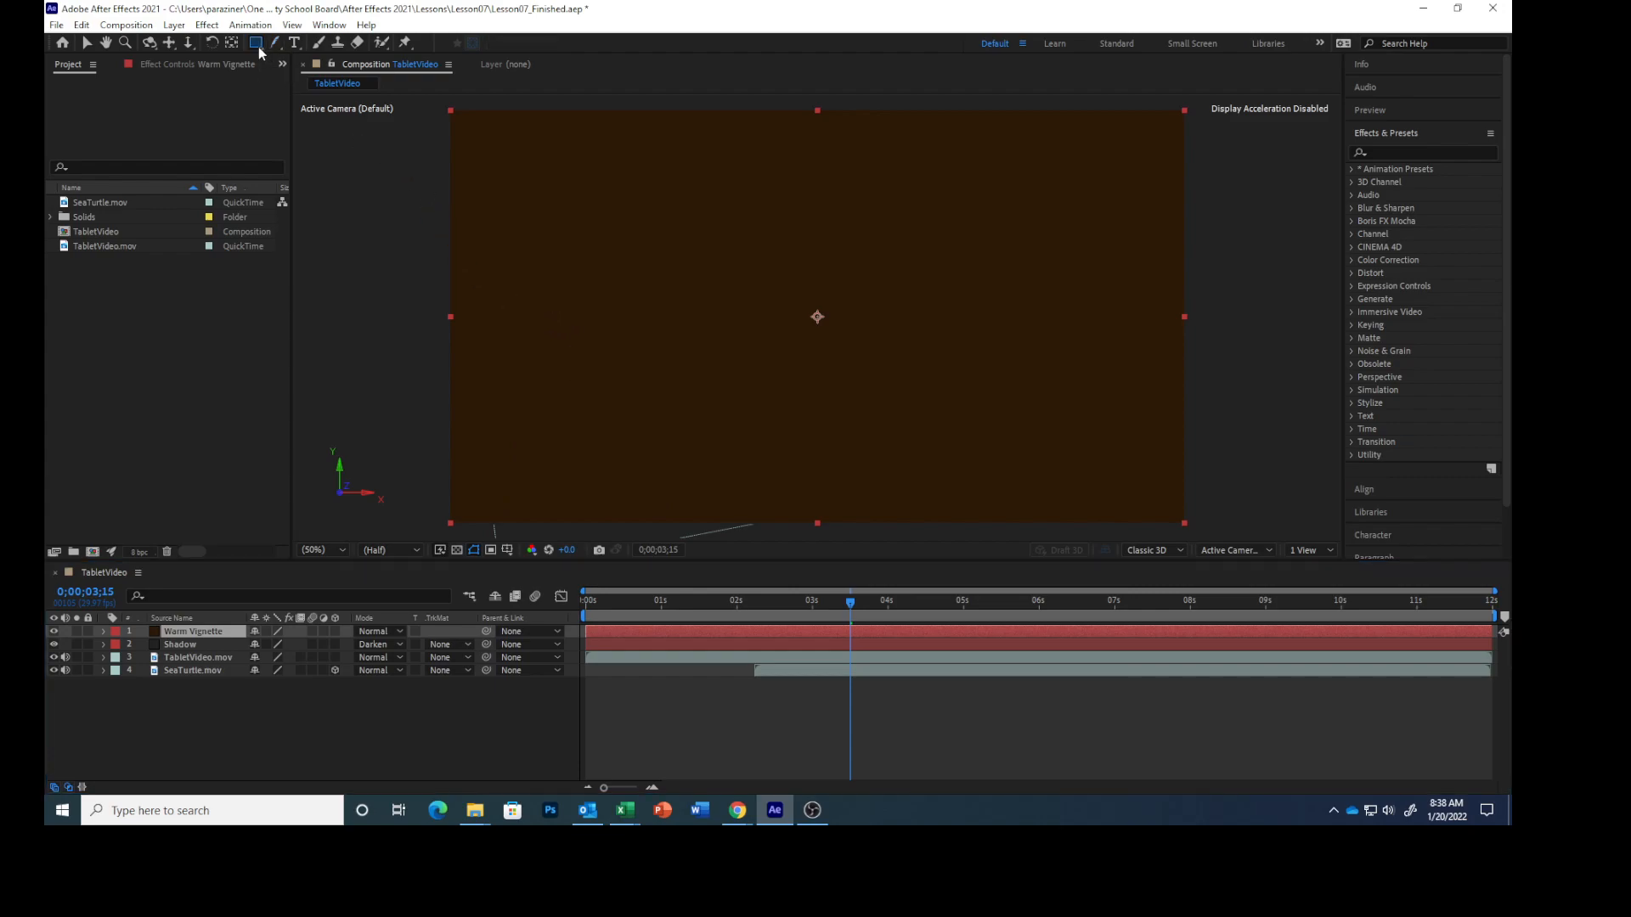
pyautogui.click(257, 42)
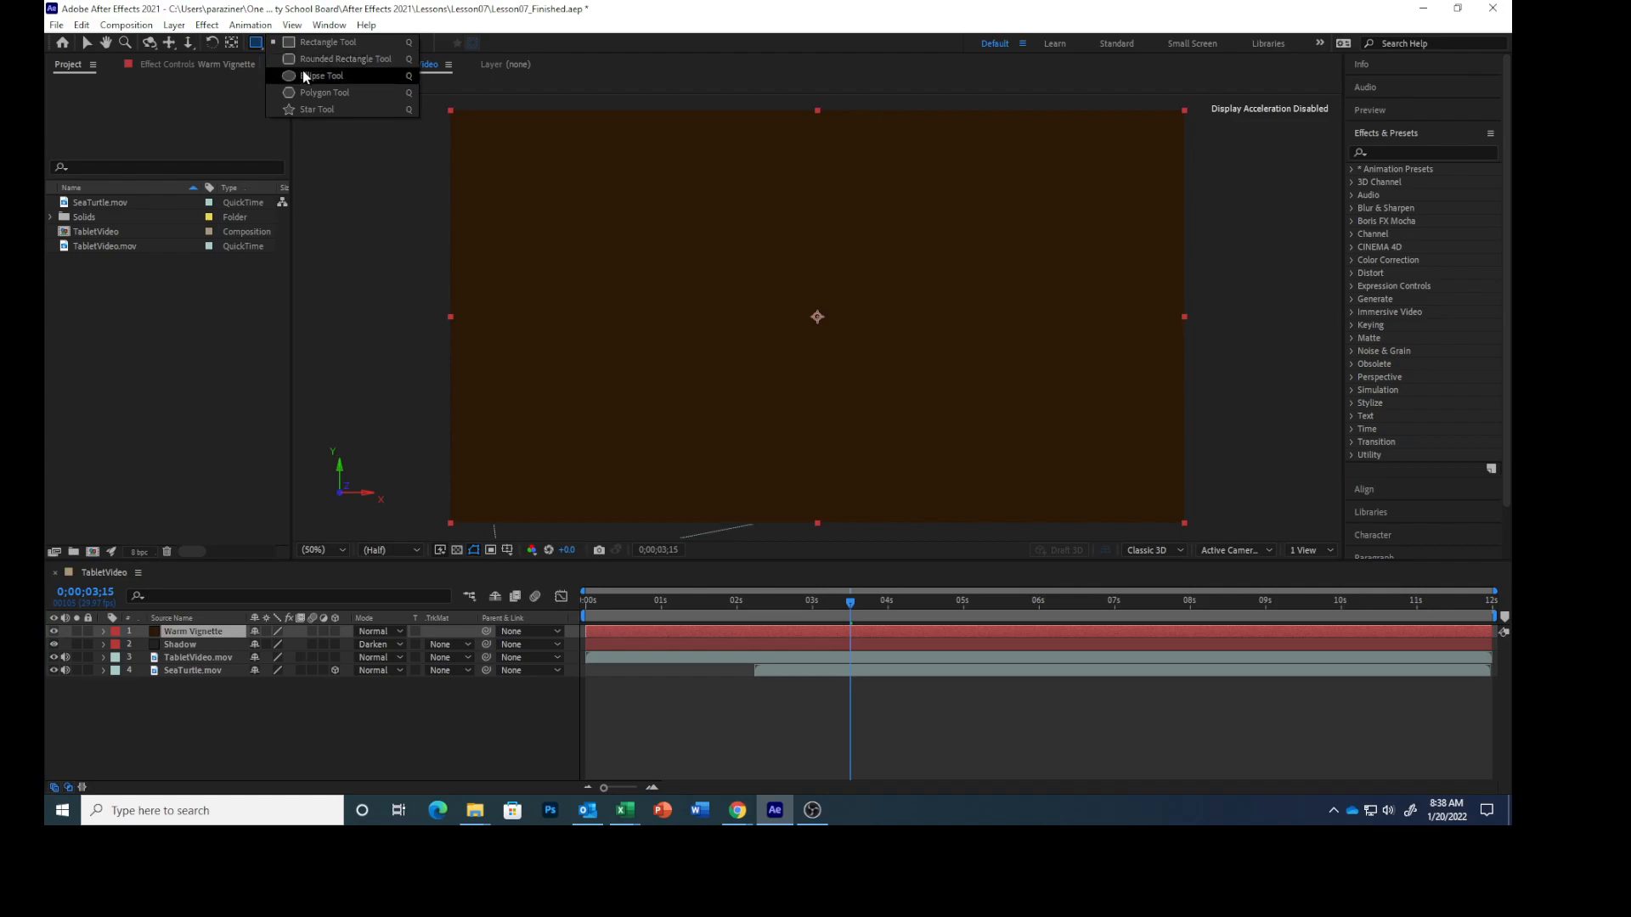
pyautogui.click(323, 75)
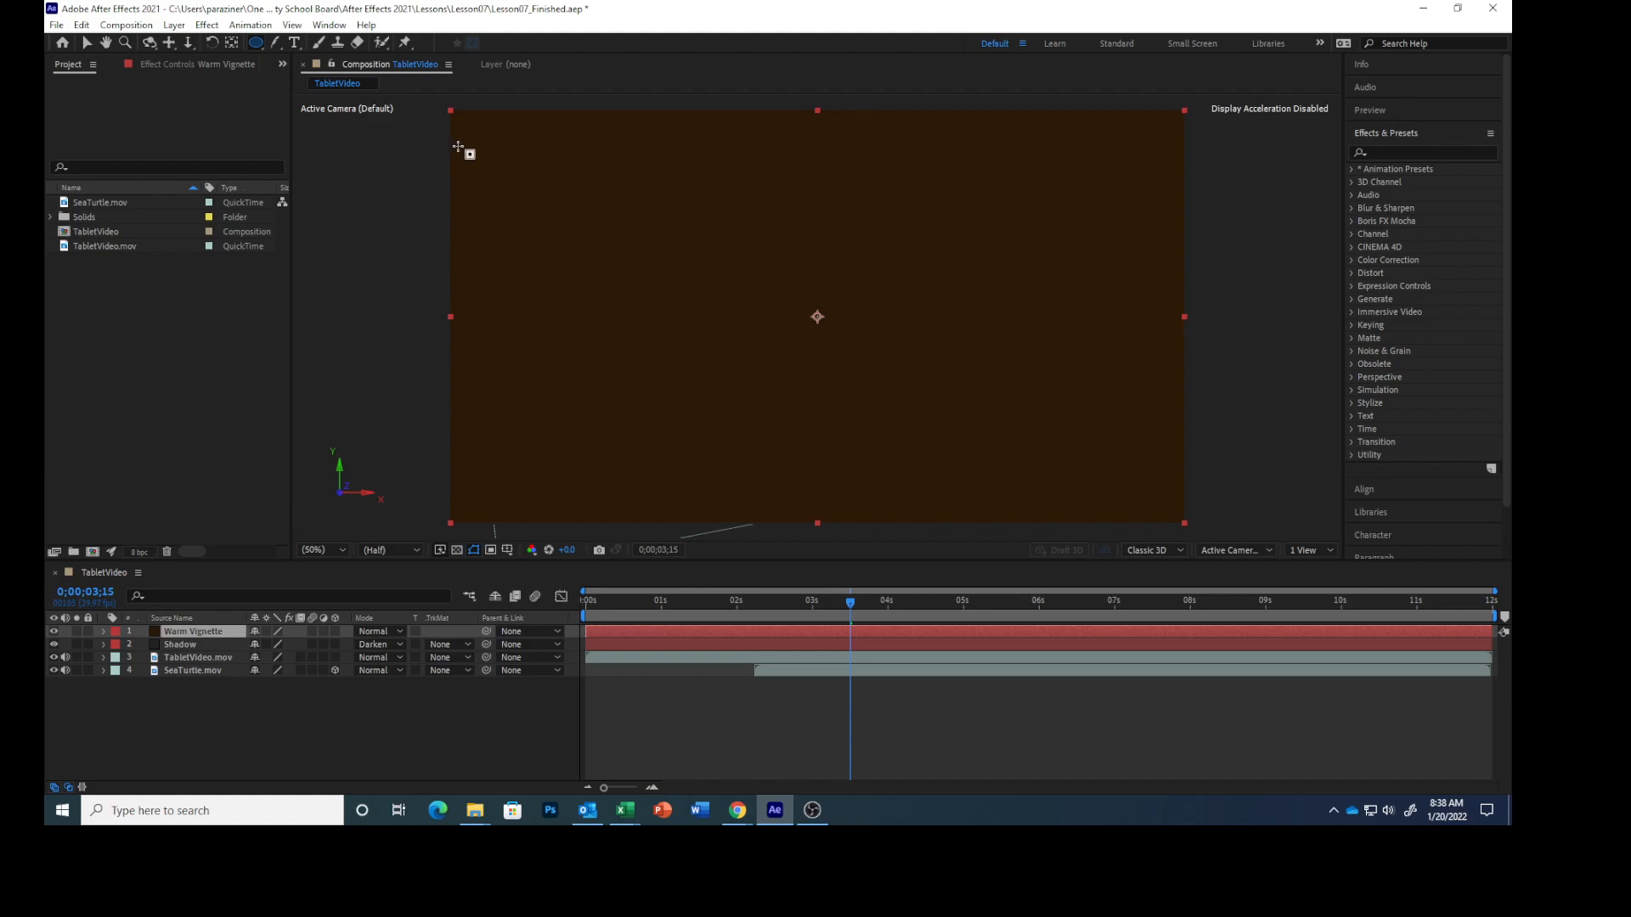
pyautogui.moveTo(467, 127)
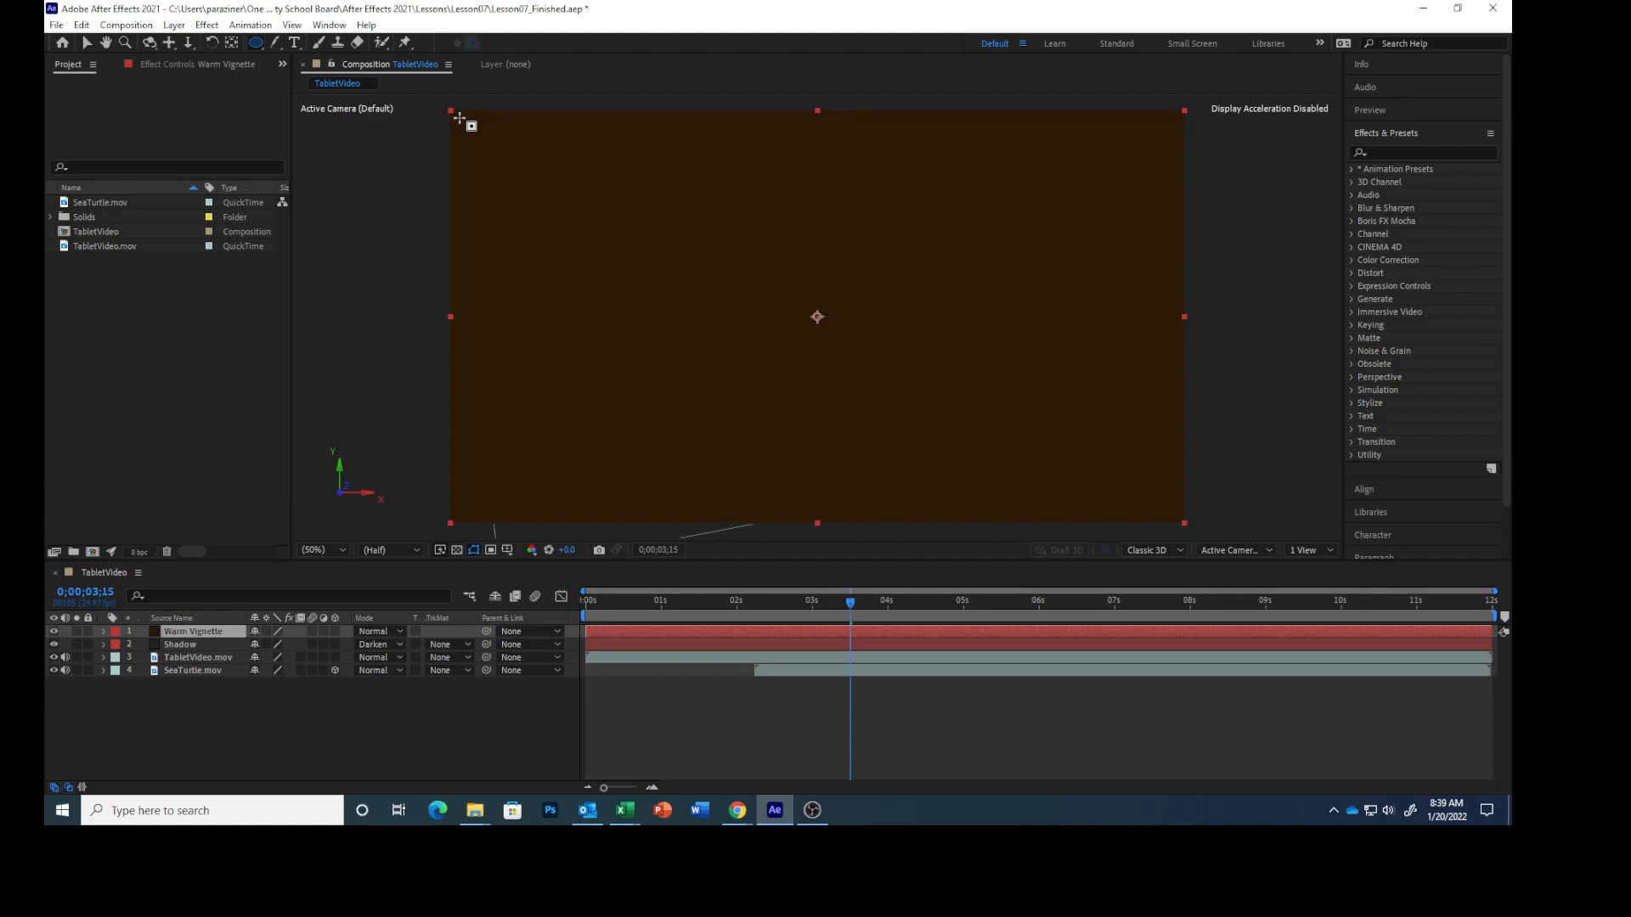
pyautogui.moveTo(417, 104)
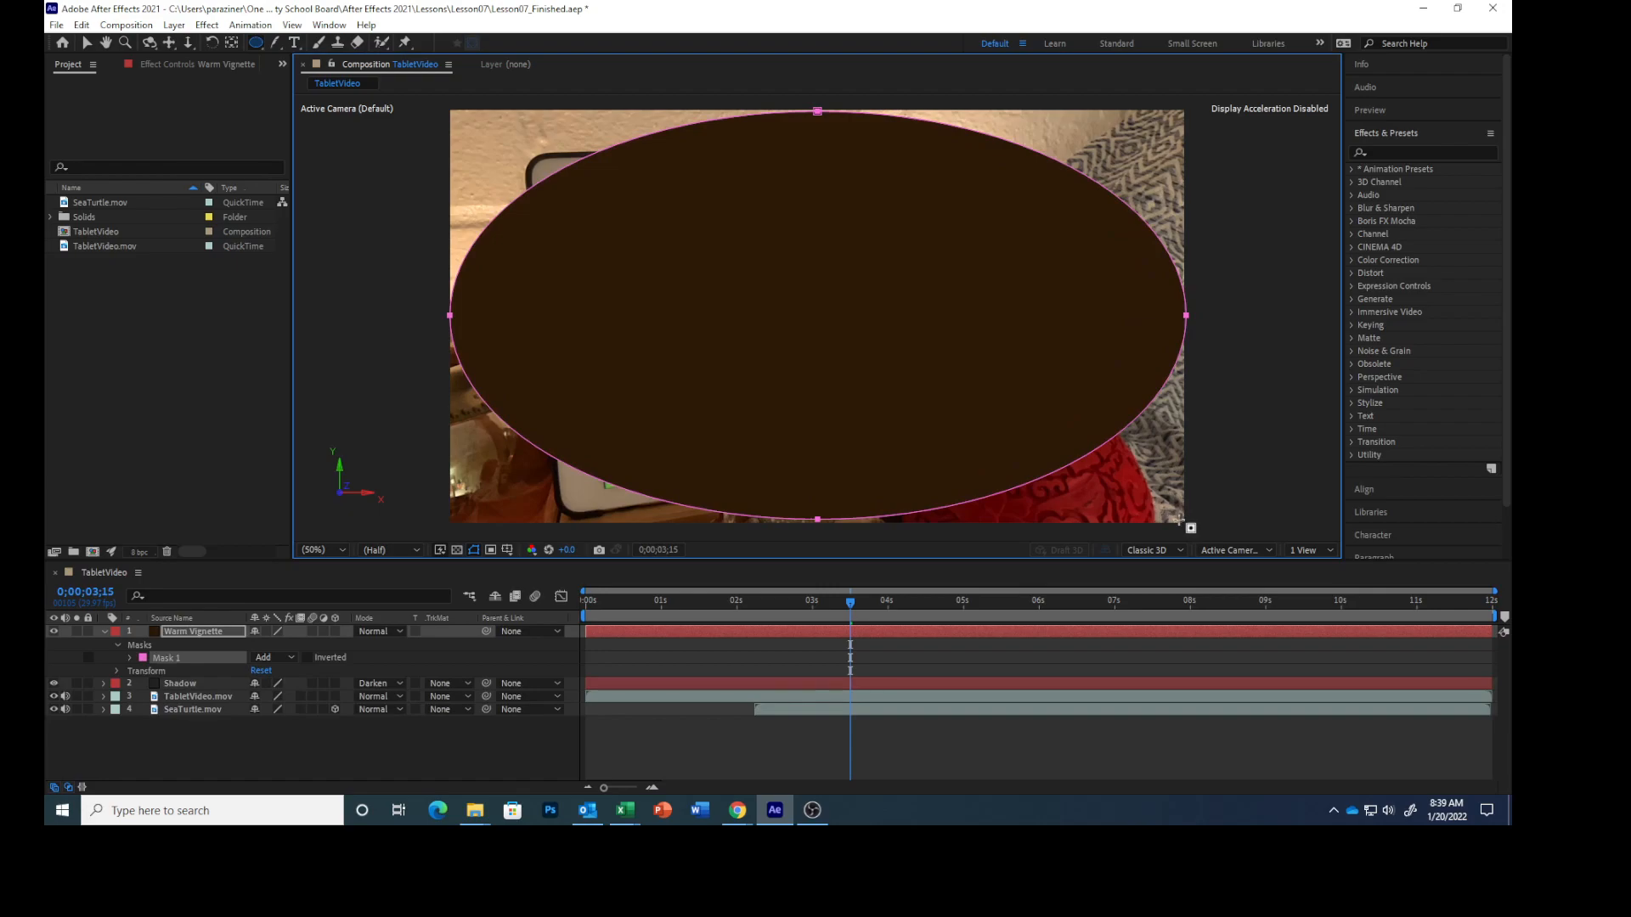
pyautogui.moveTo(1156, 515)
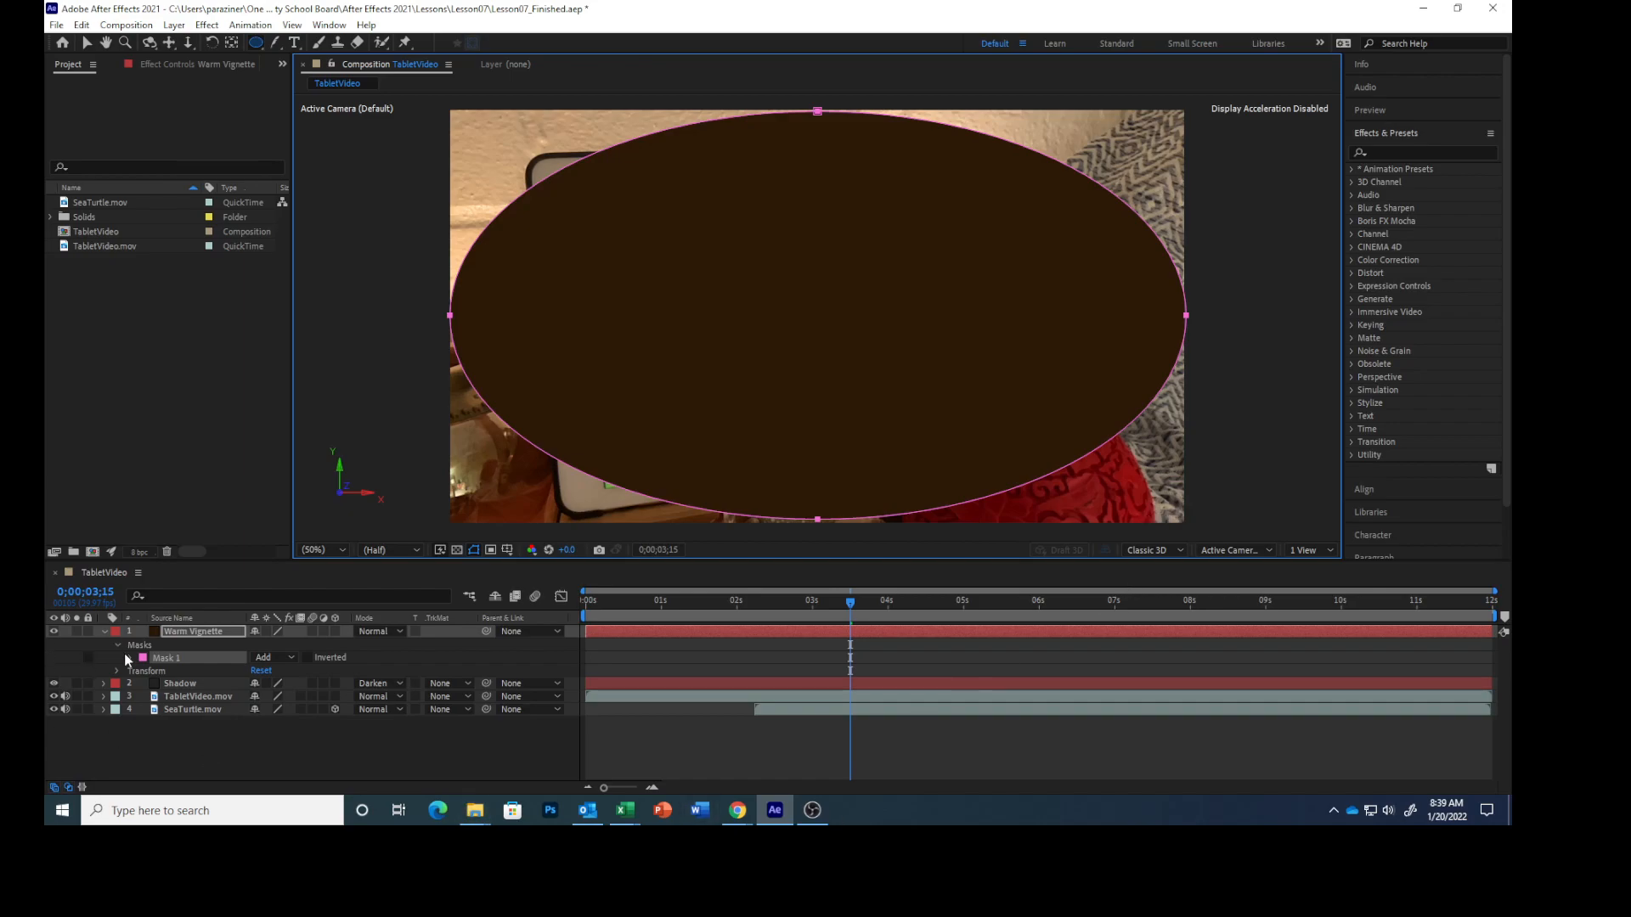
# - Set Mask 1's feather to 2000 px and its expansion to 90 px
pyautogui.click(117, 655)
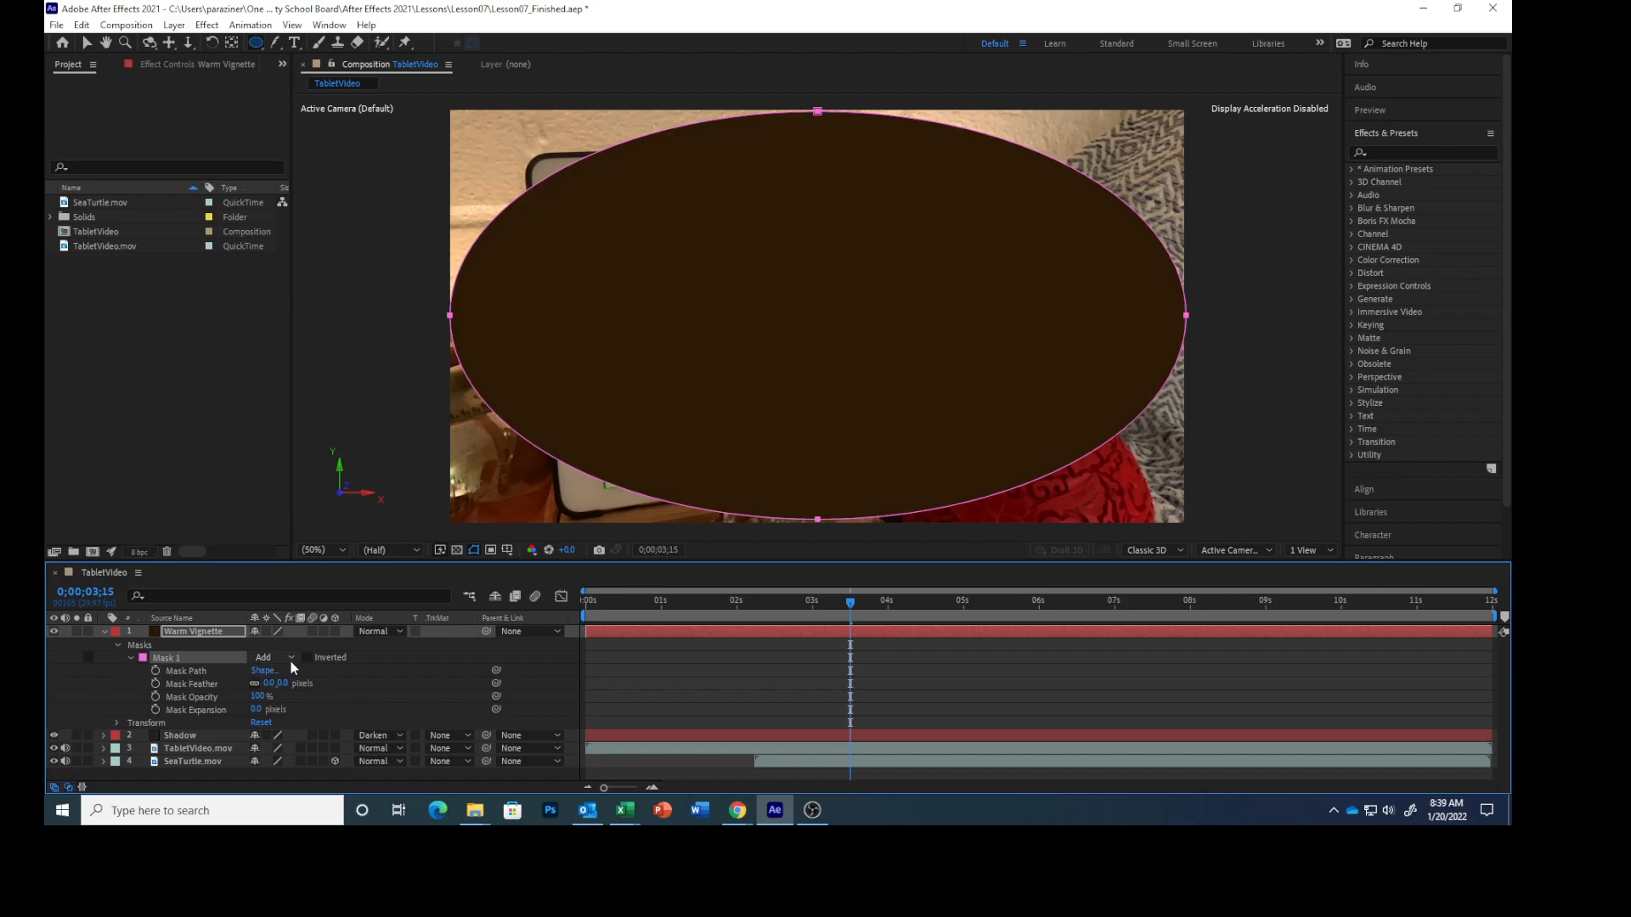
pyautogui.click(275, 655)
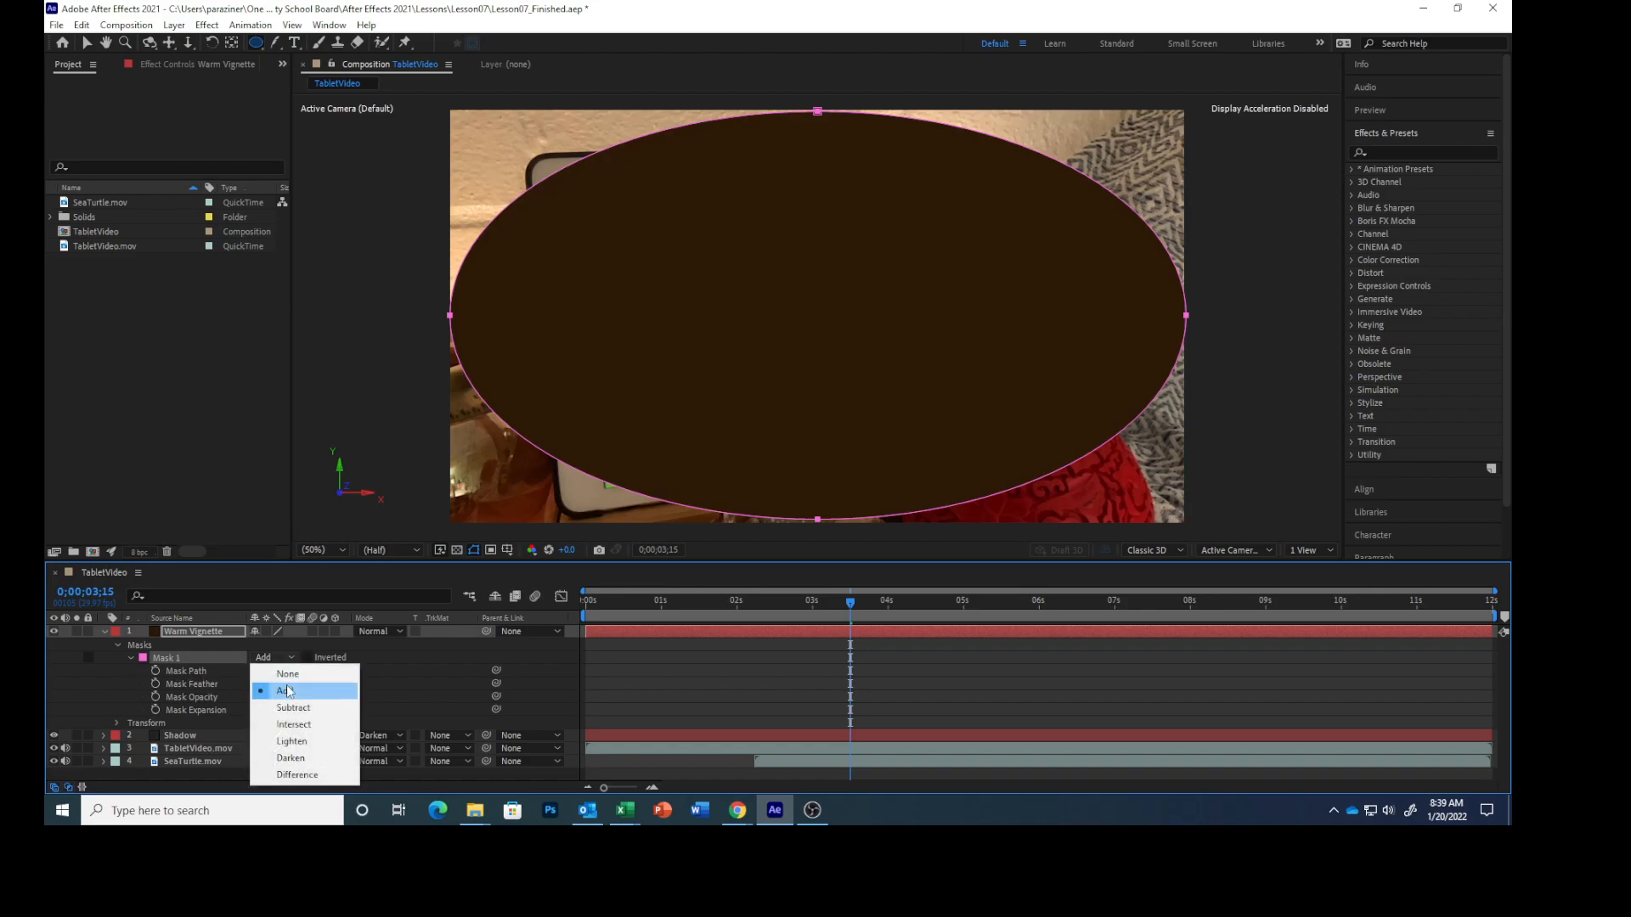
pyautogui.click(294, 707)
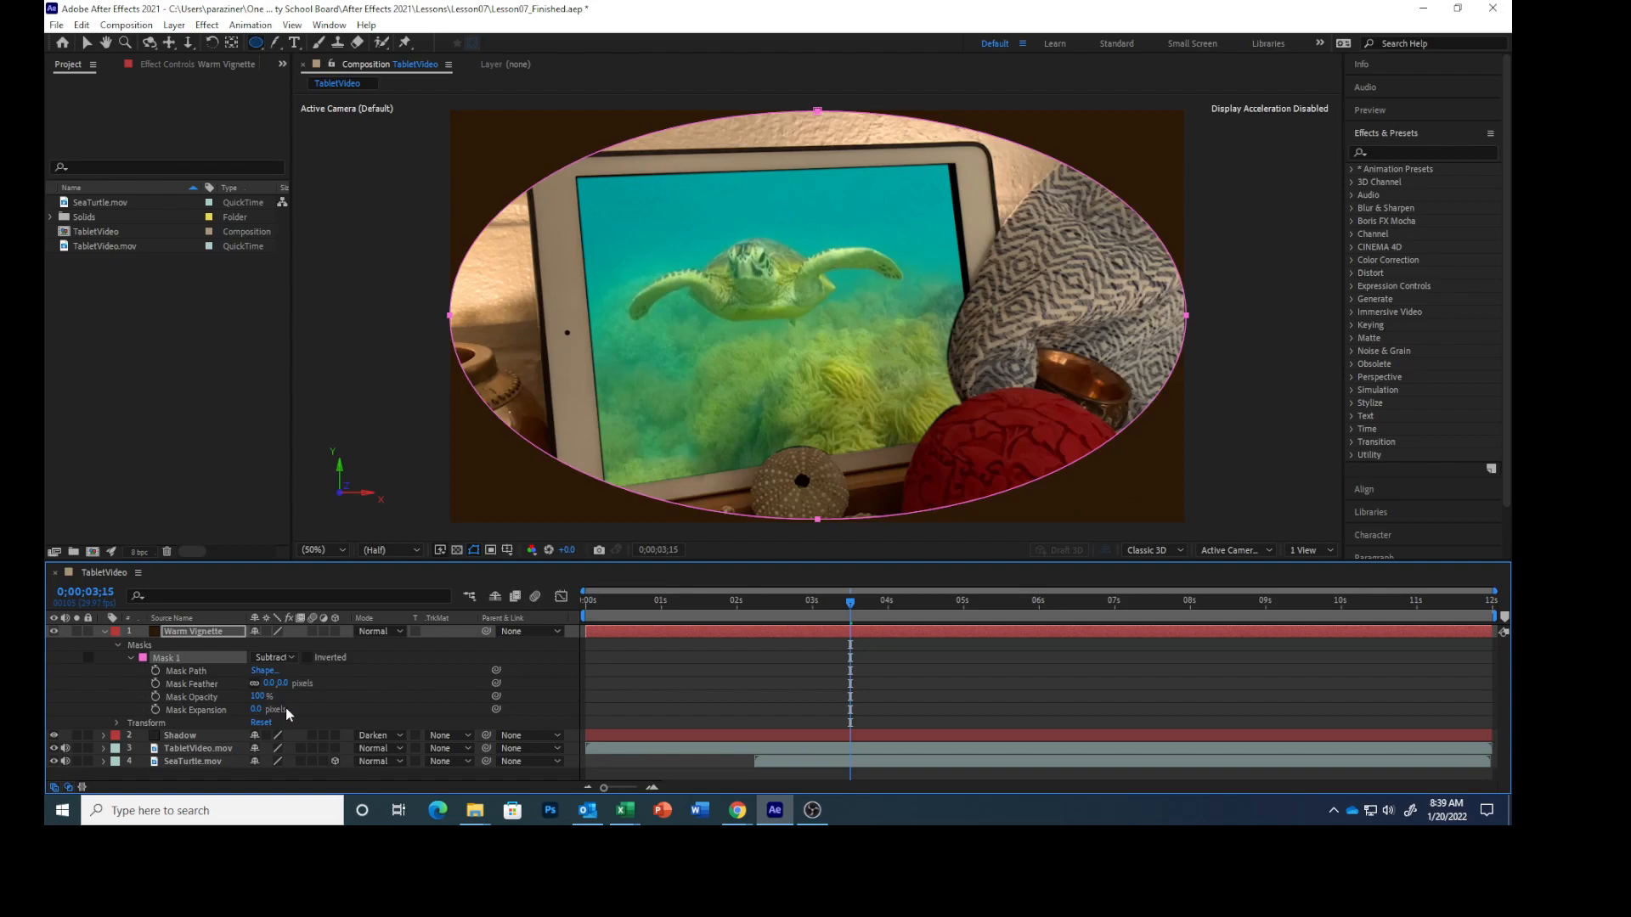
pyautogui.moveTo(289, 717)
pyautogui.write('200')
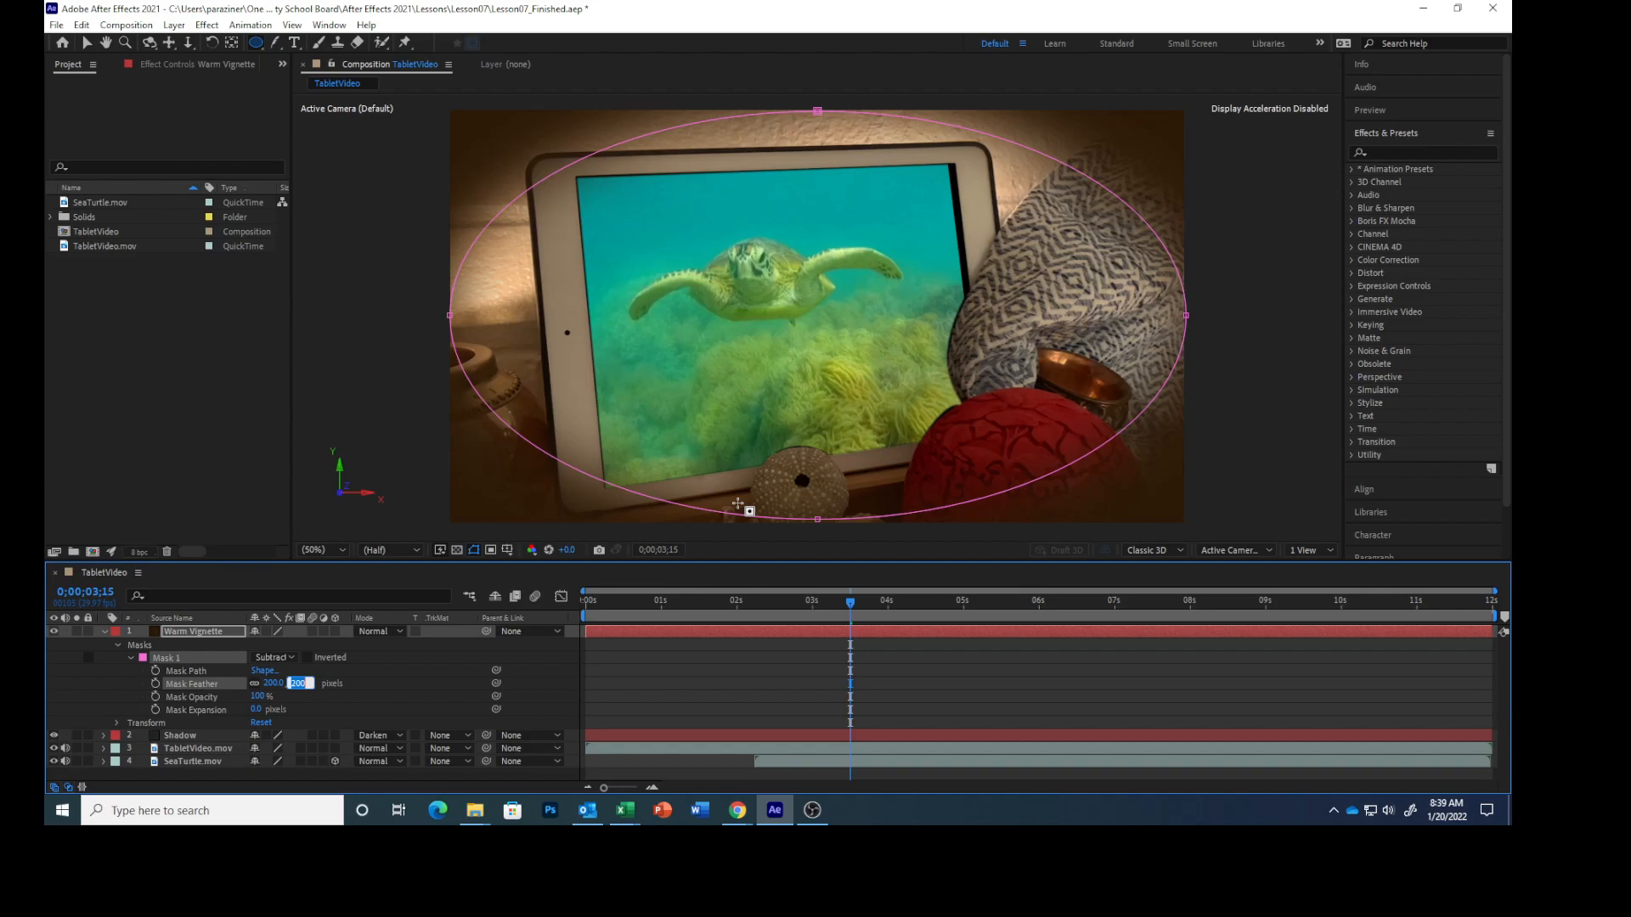
pyautogui.moveTo(717, 521)
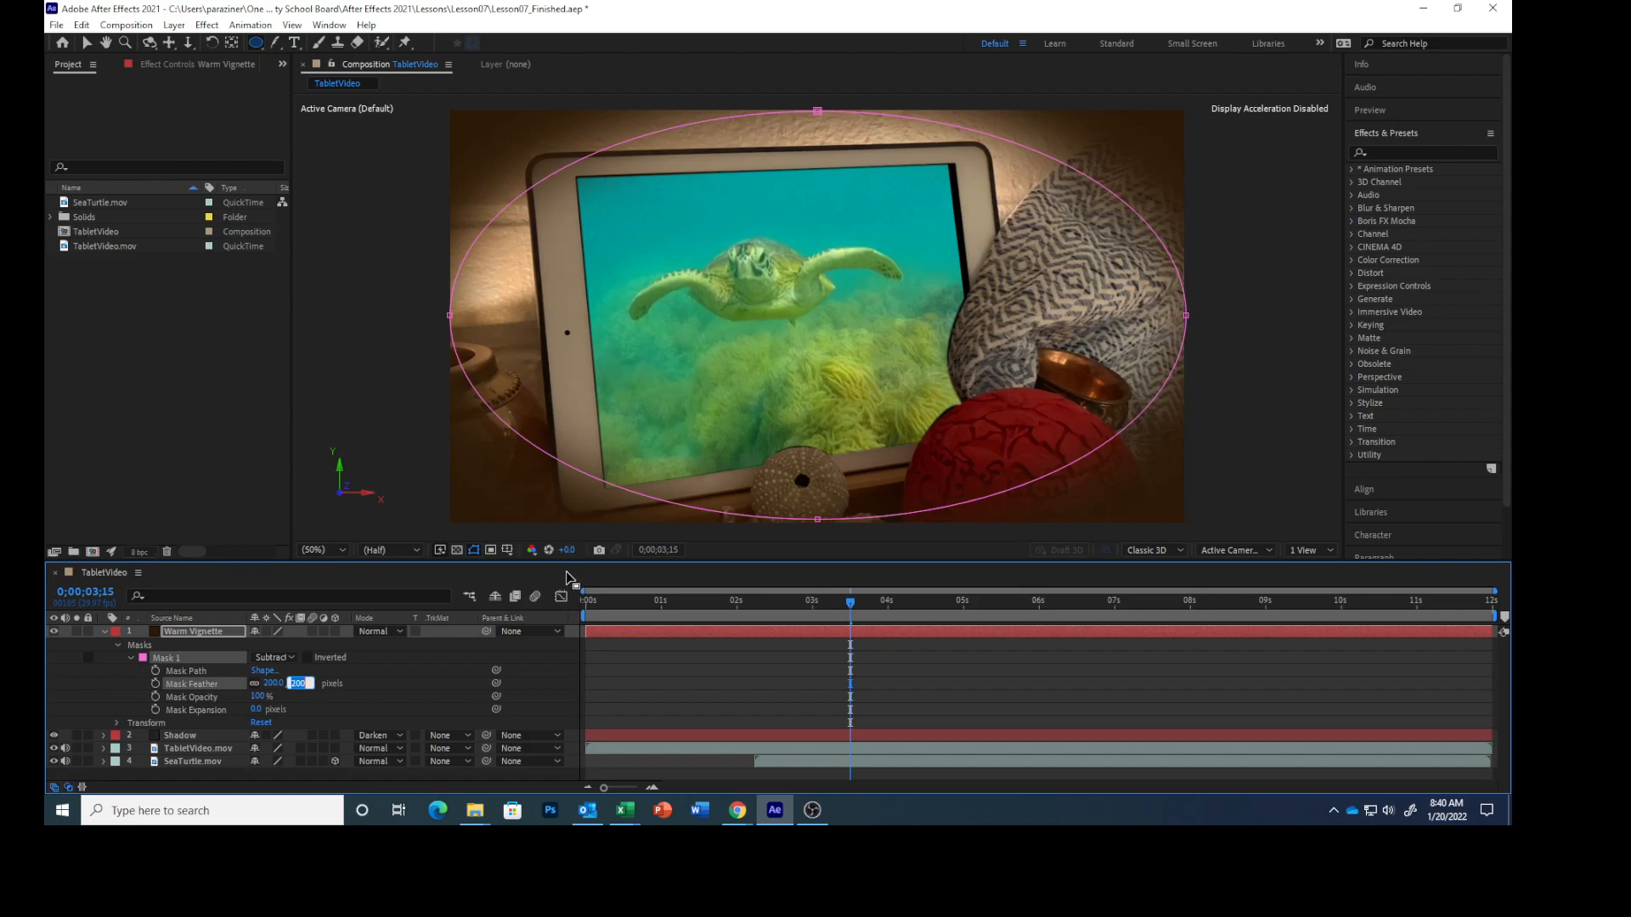
pyautogui.moveTo(364, 710)
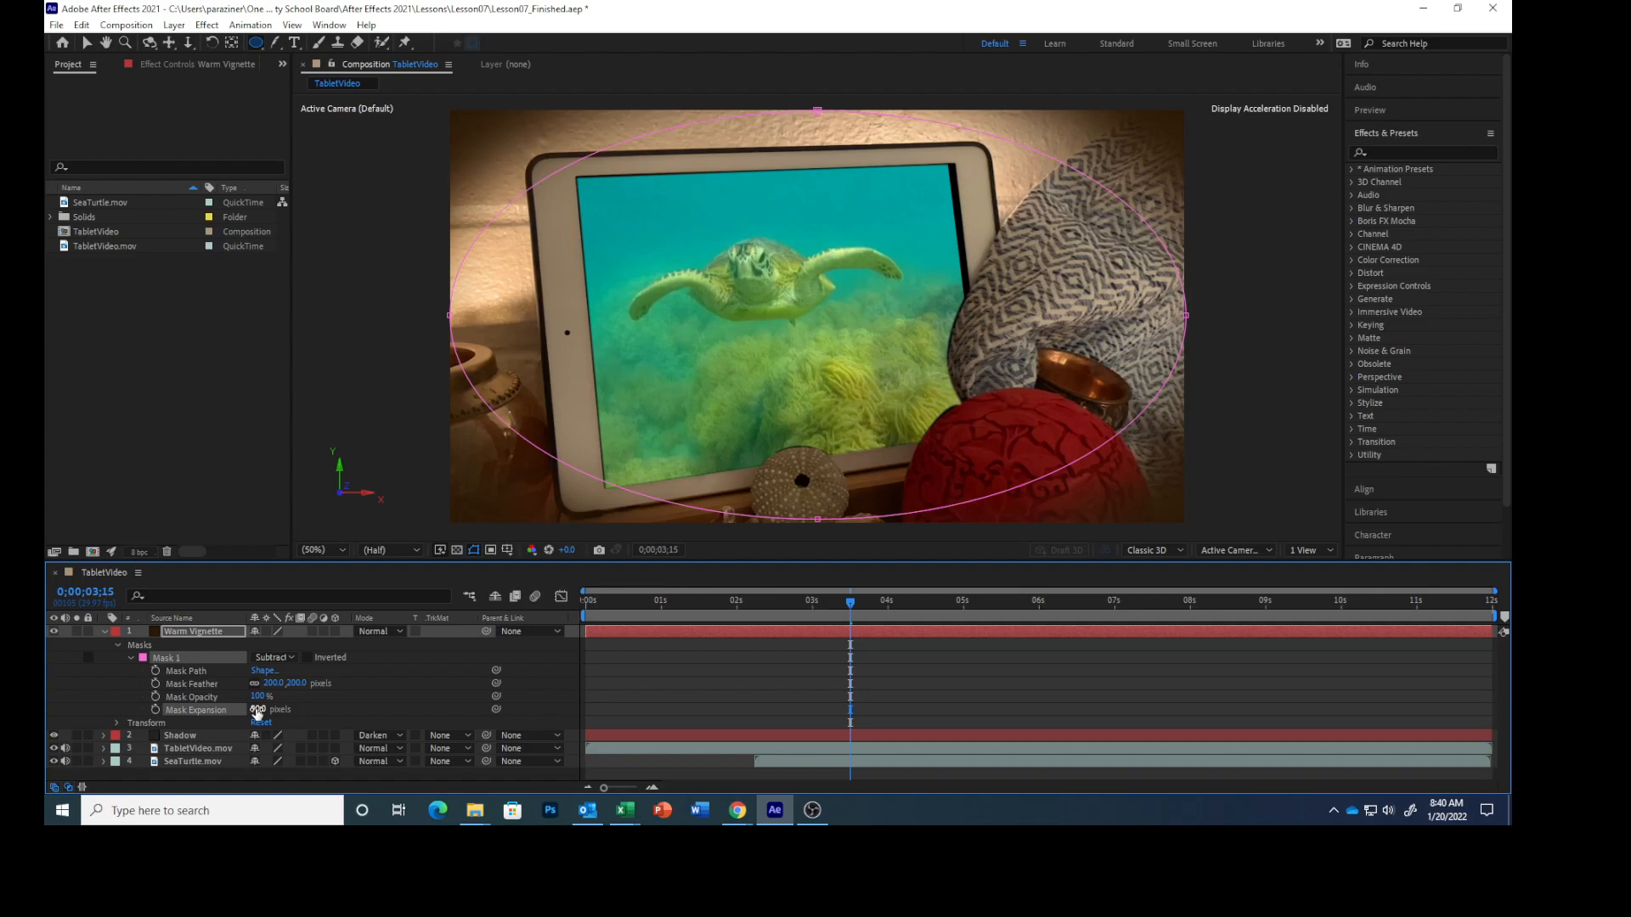
pyautogui.moveTo(257, 710); pyautogui.dragTo(272, 711)
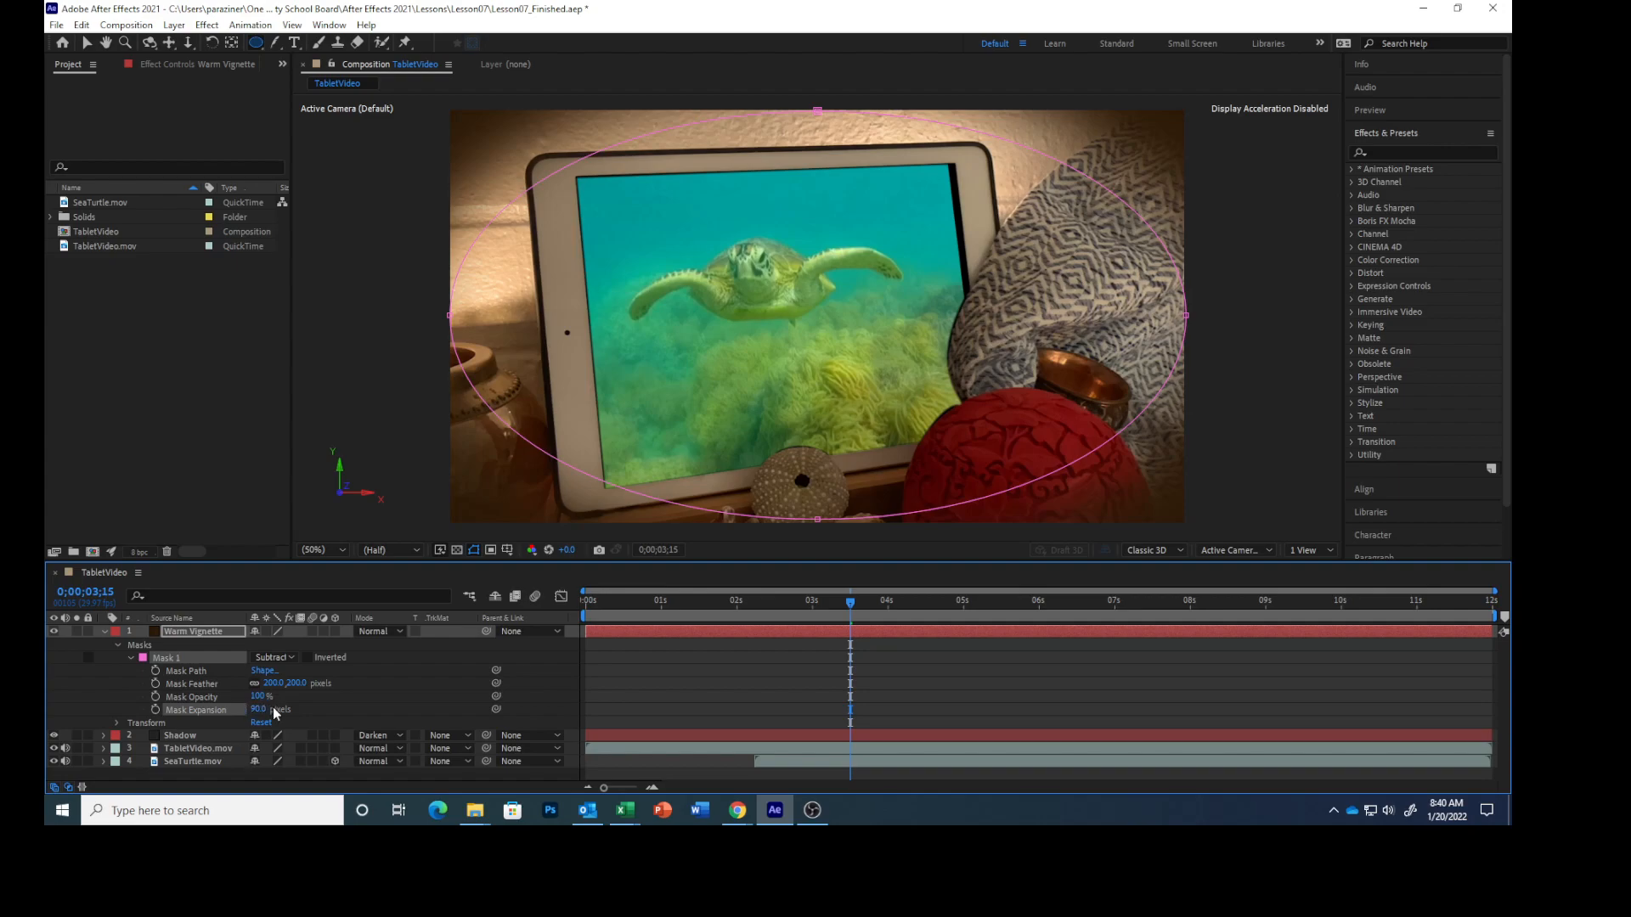
pyautogui.moveTo(304, 708)
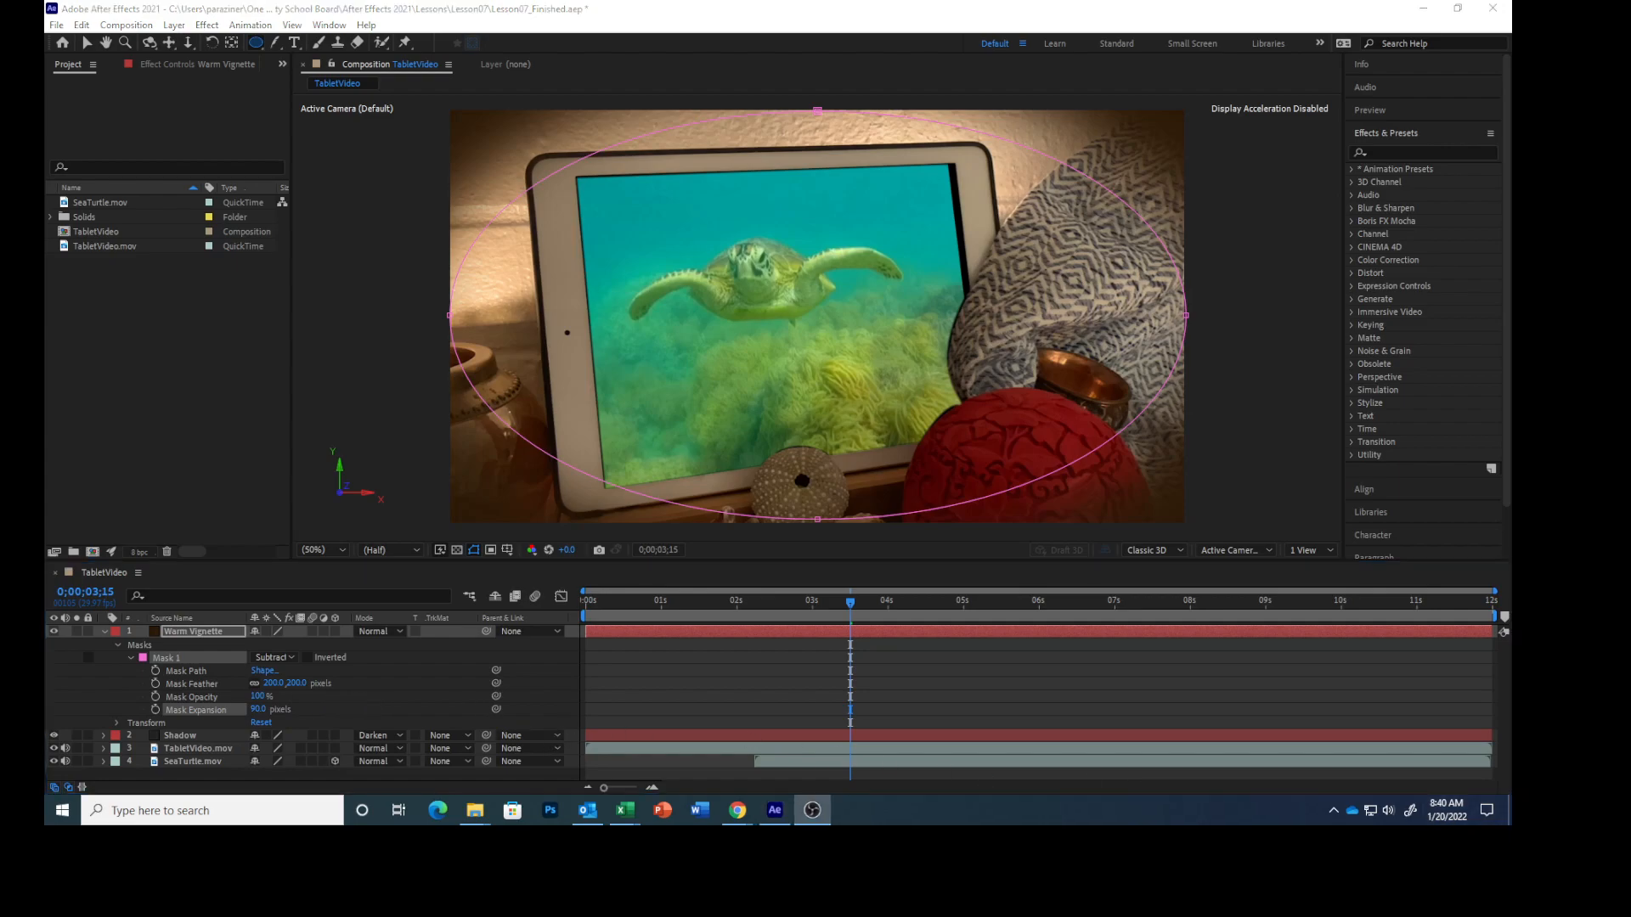
# - Set the Warm Vignette layer's blending mode to Screen
pyautogui.click(375, 632)
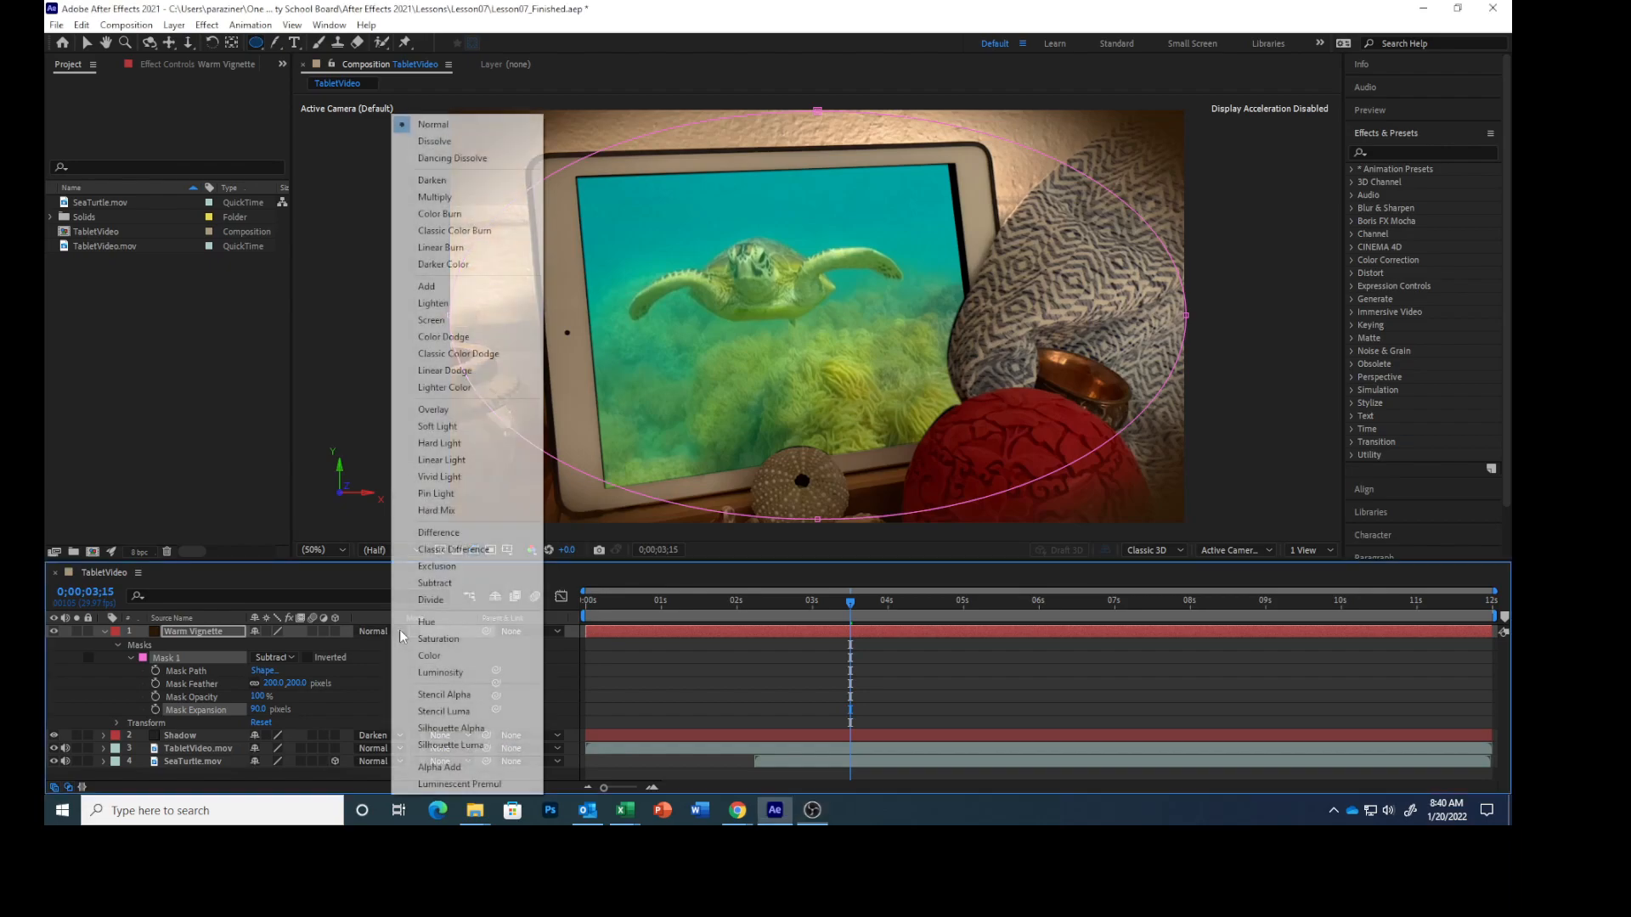
pyautogui.moveTo(429, 319)
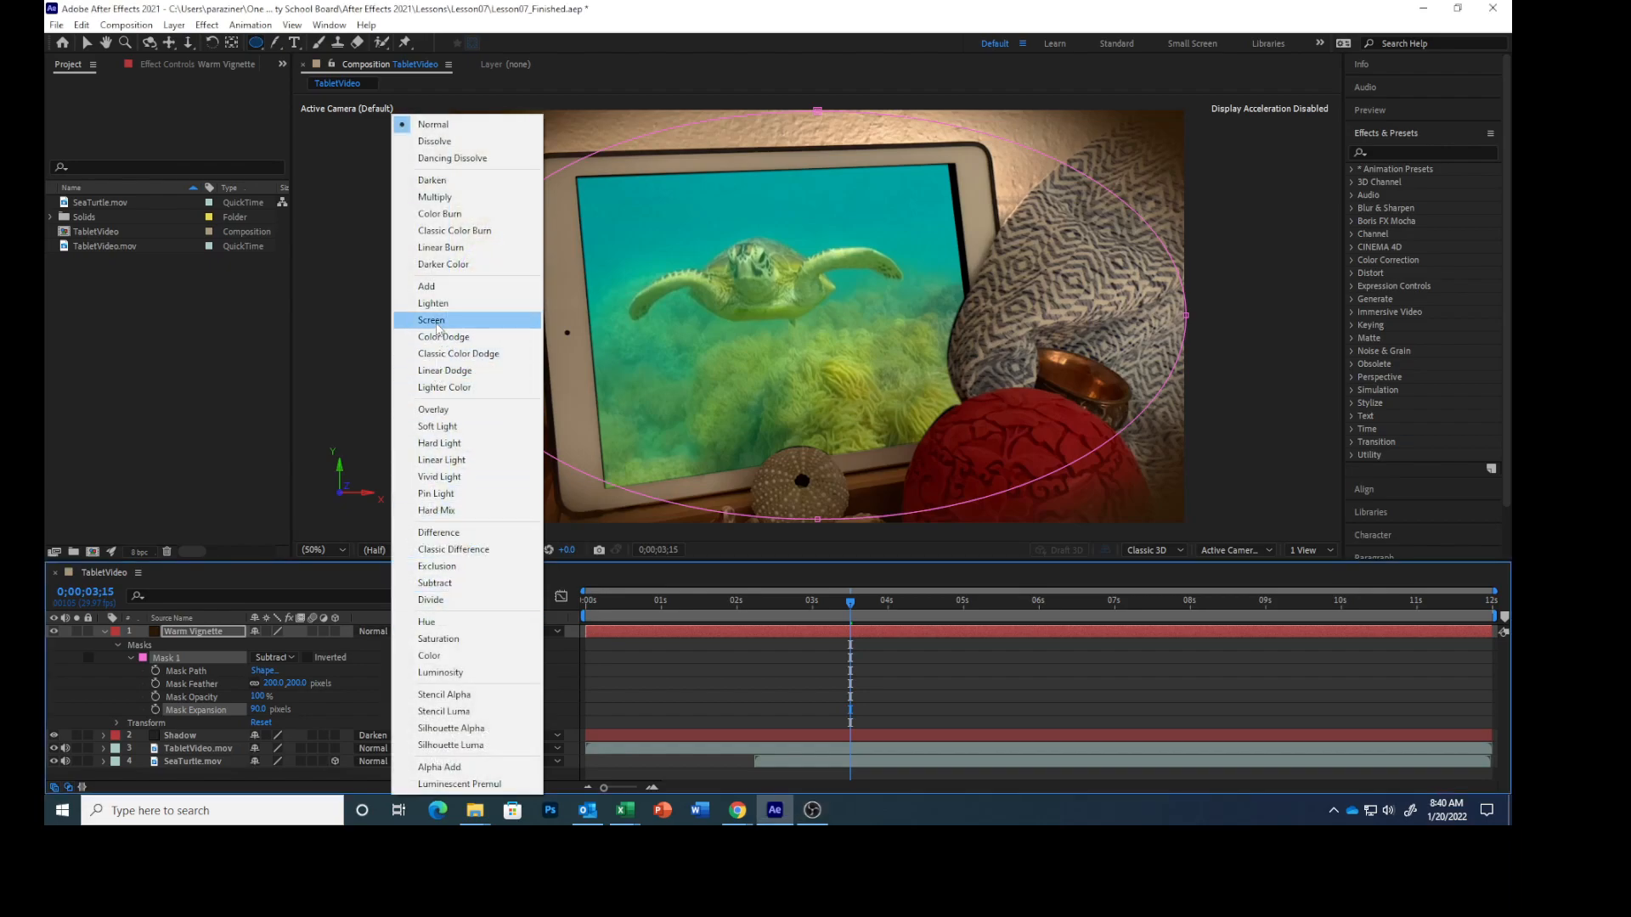
pyautogui.click(430, 319)
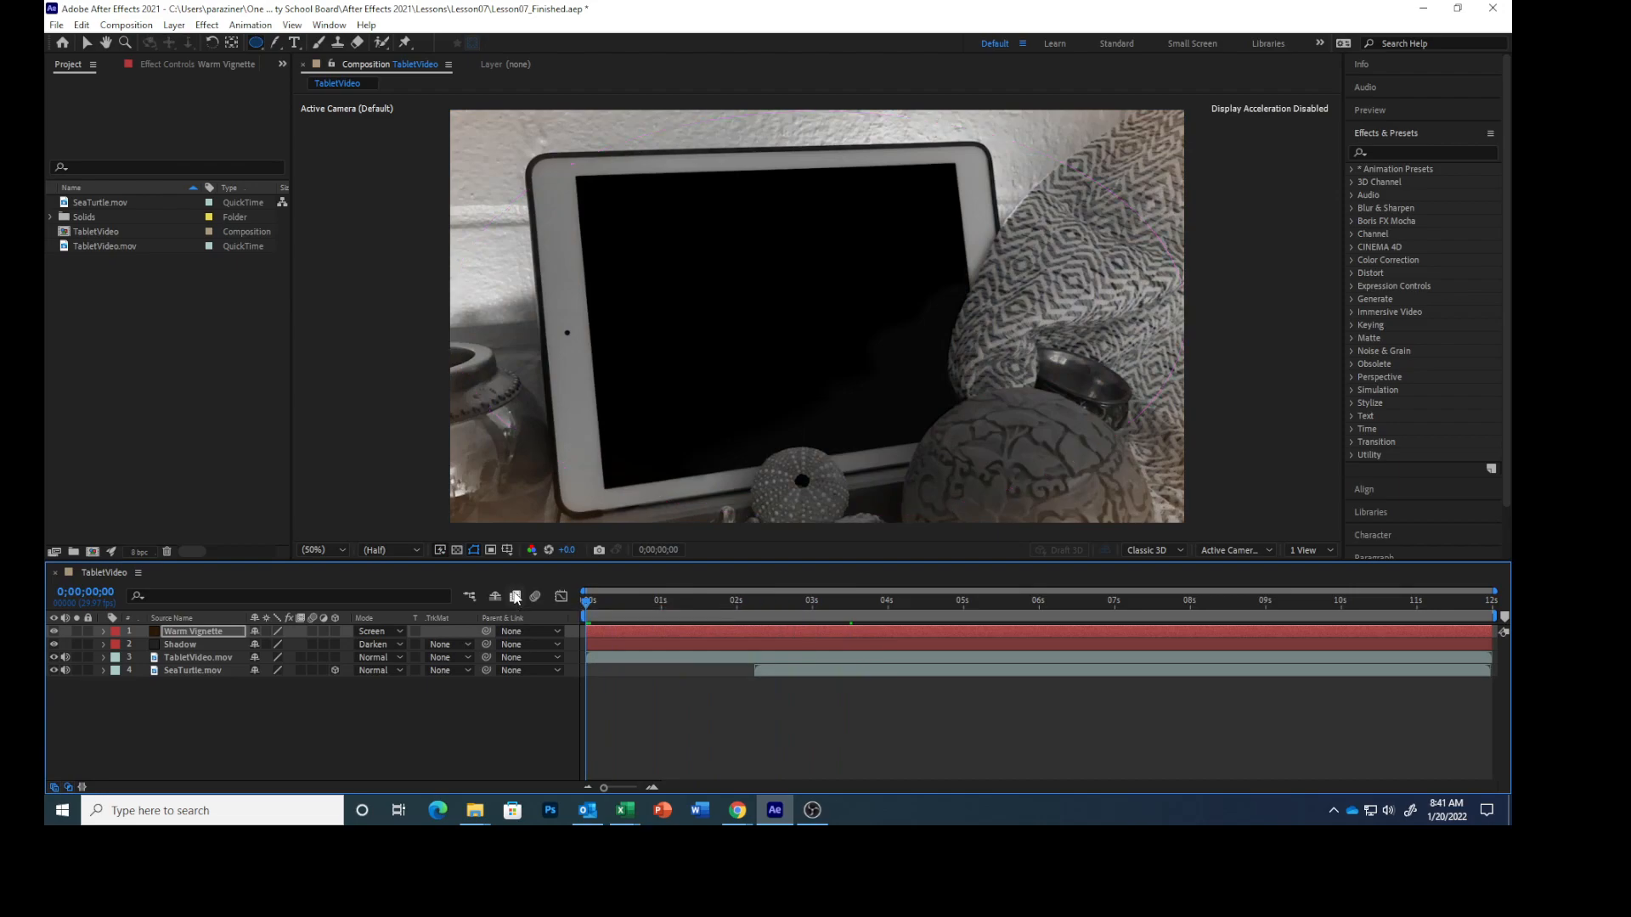
# - Preview the vignetted composite with a spacebar playback, then stop it
pyautogui.click(717, 599)
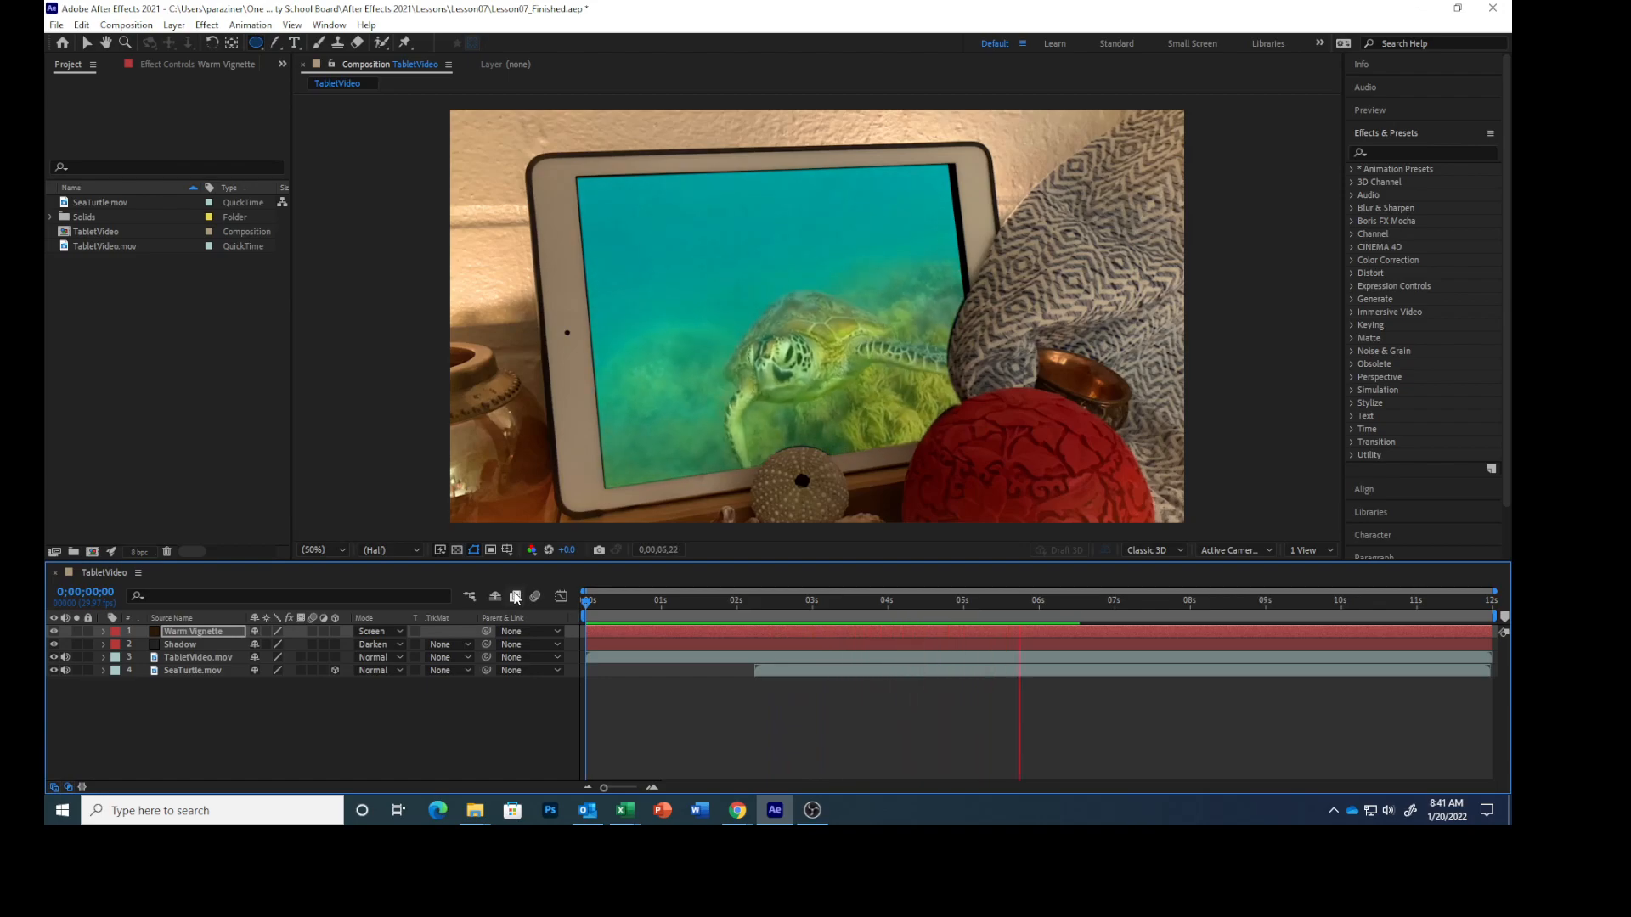
pyautogui.click(1172, 600)
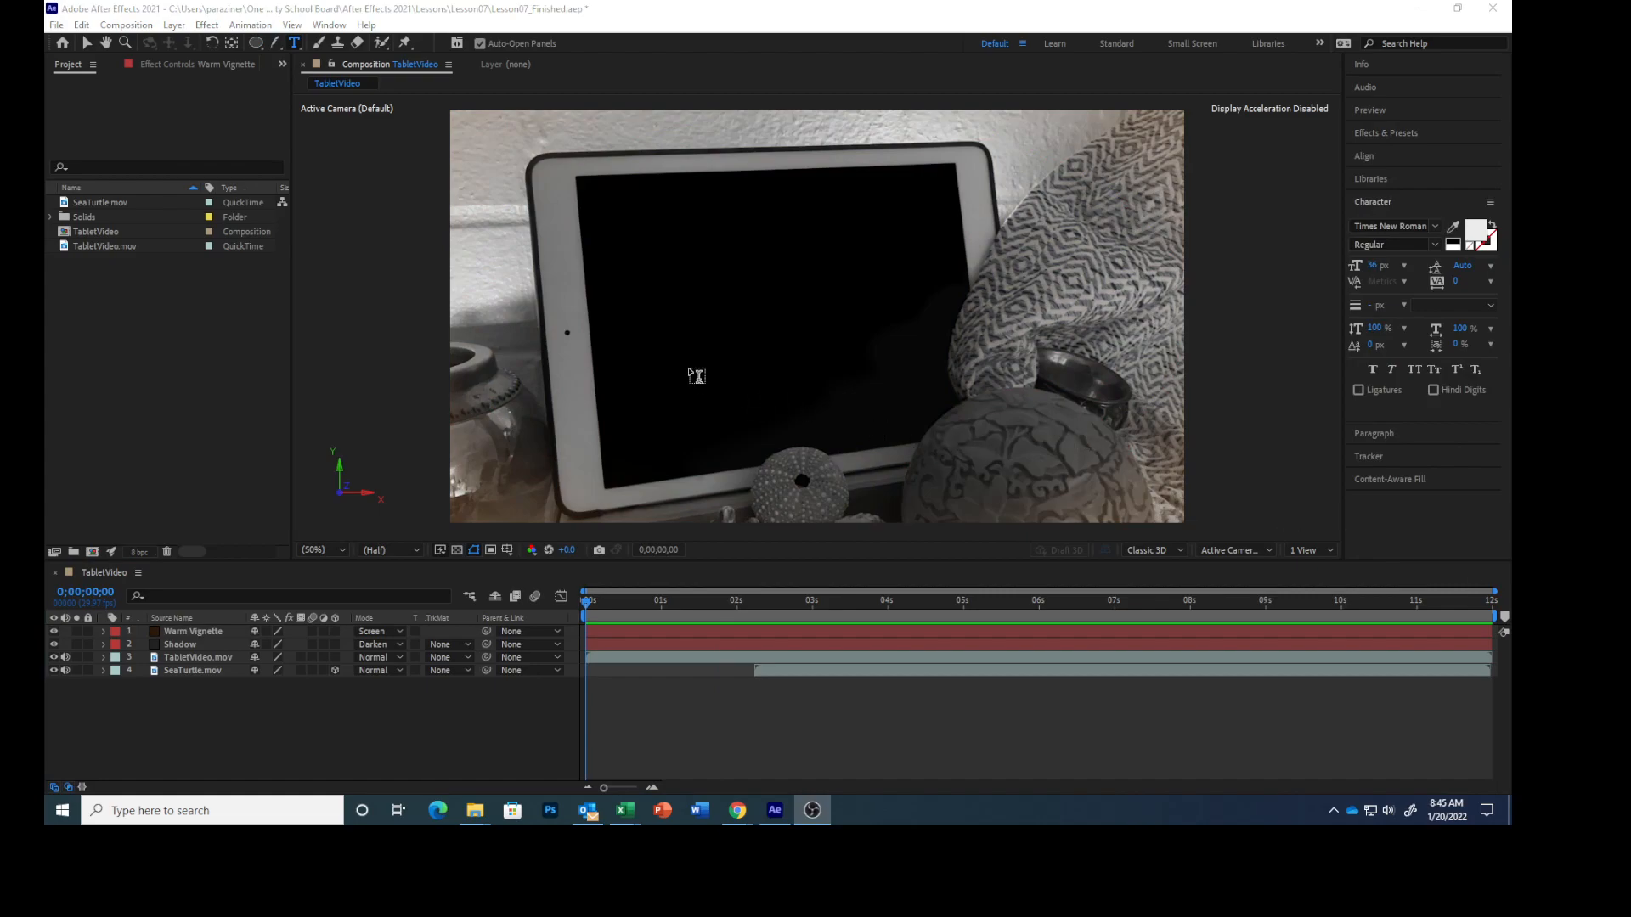
pyautogui.moveTo(715, 757)
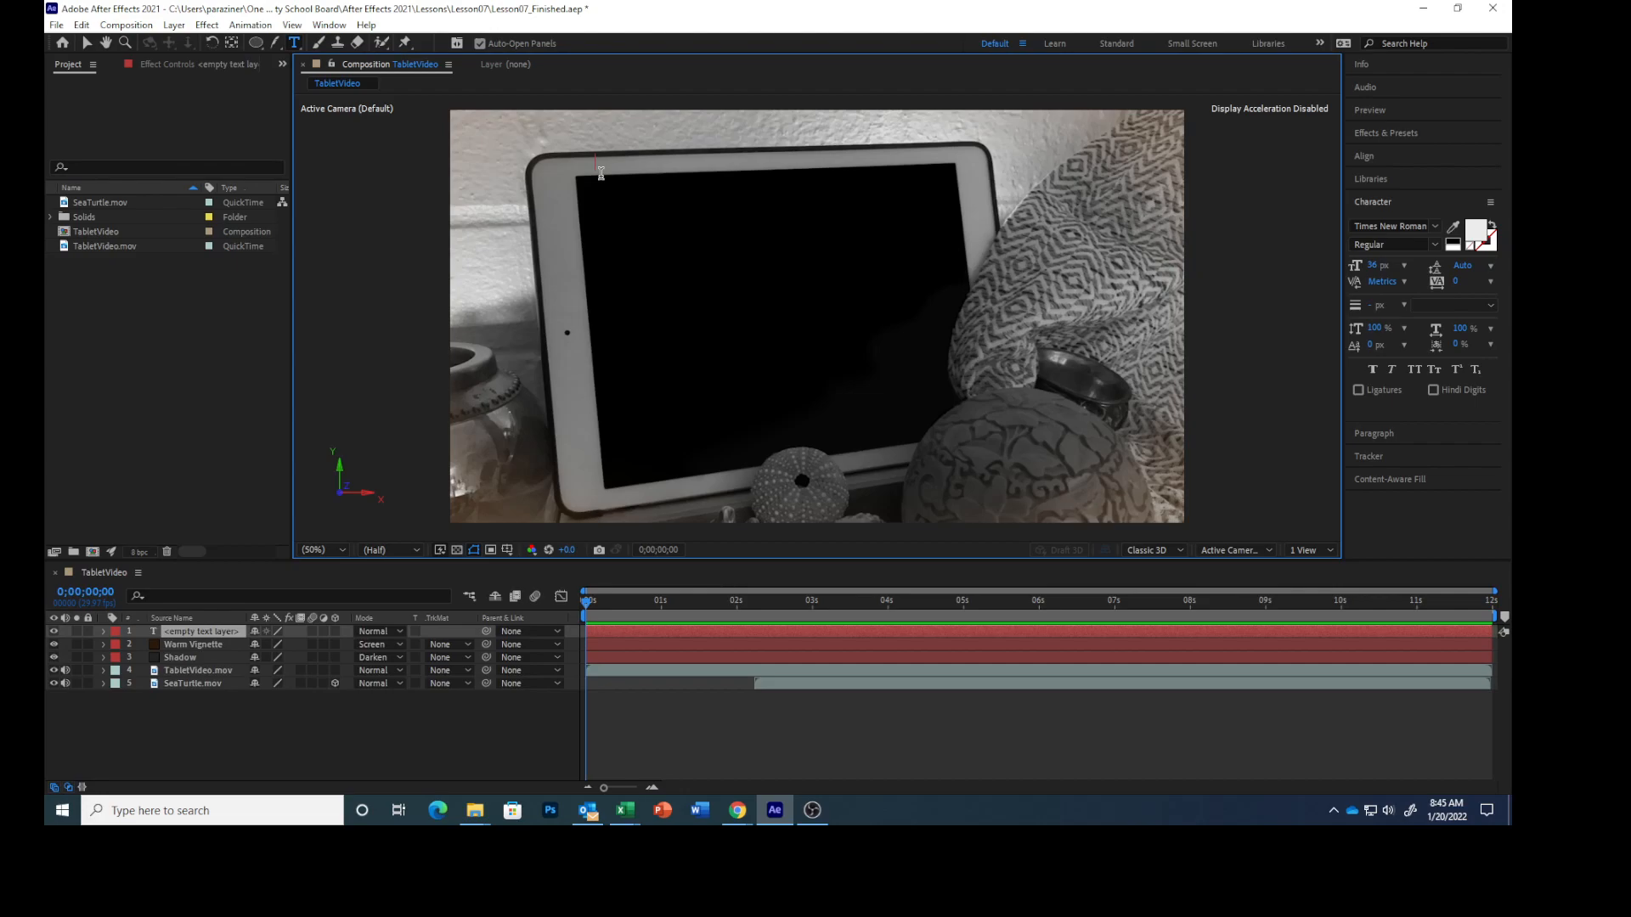
pyautogui.write("Randy's")
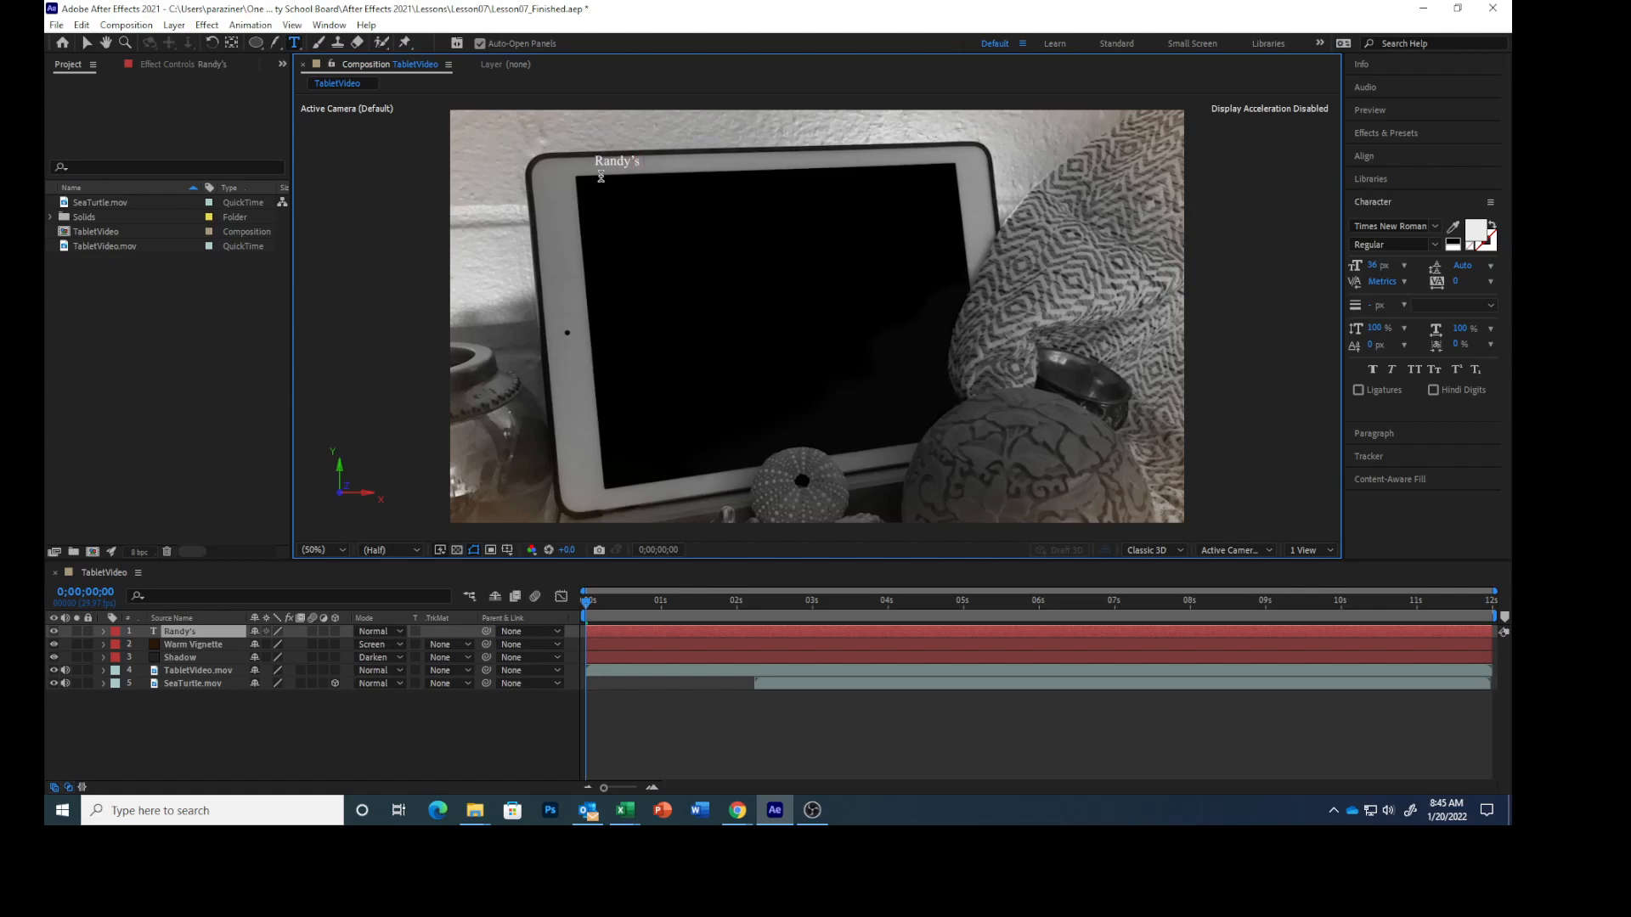
pyautogui.write('iPad')
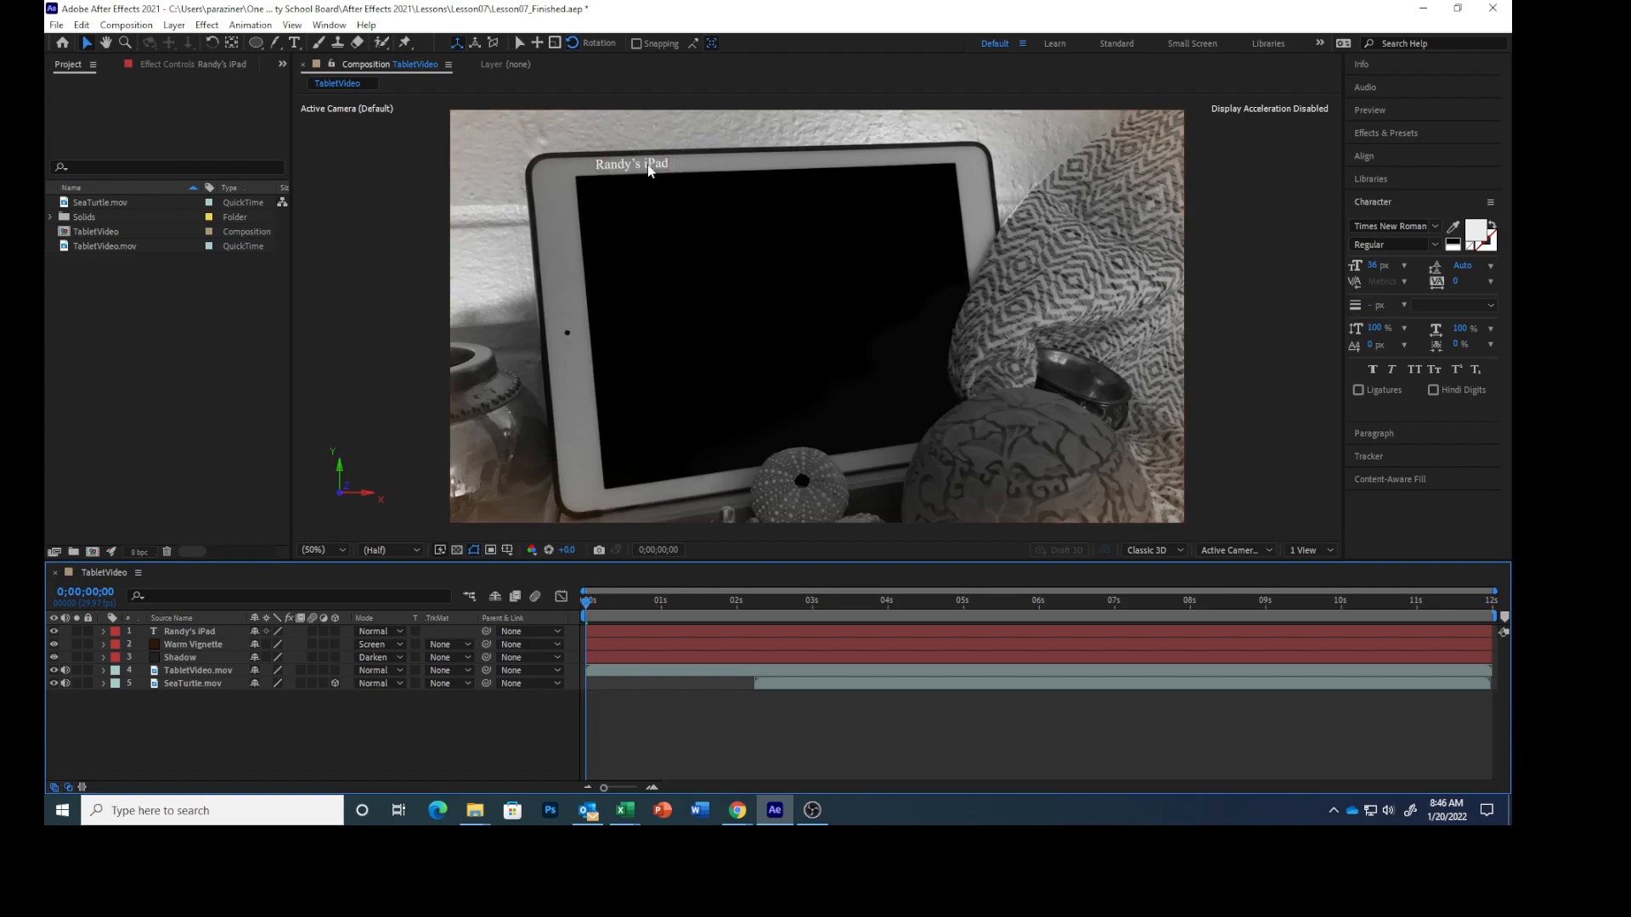
pyautogui.moveTo(645, 173)
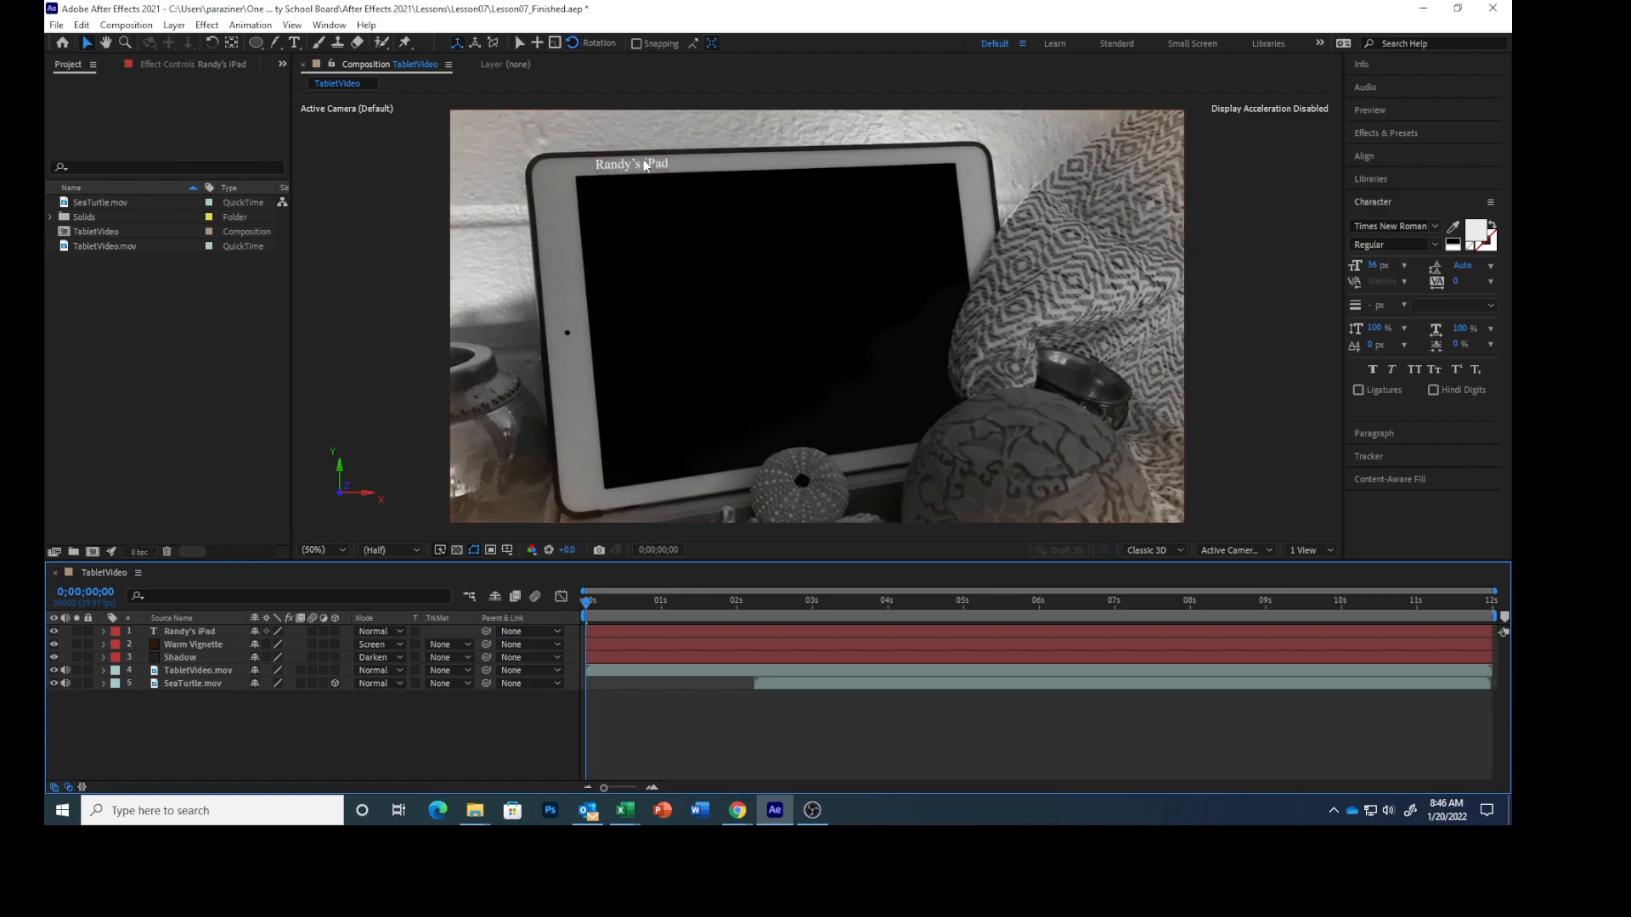
pyautogui.moveTo(628, 443)
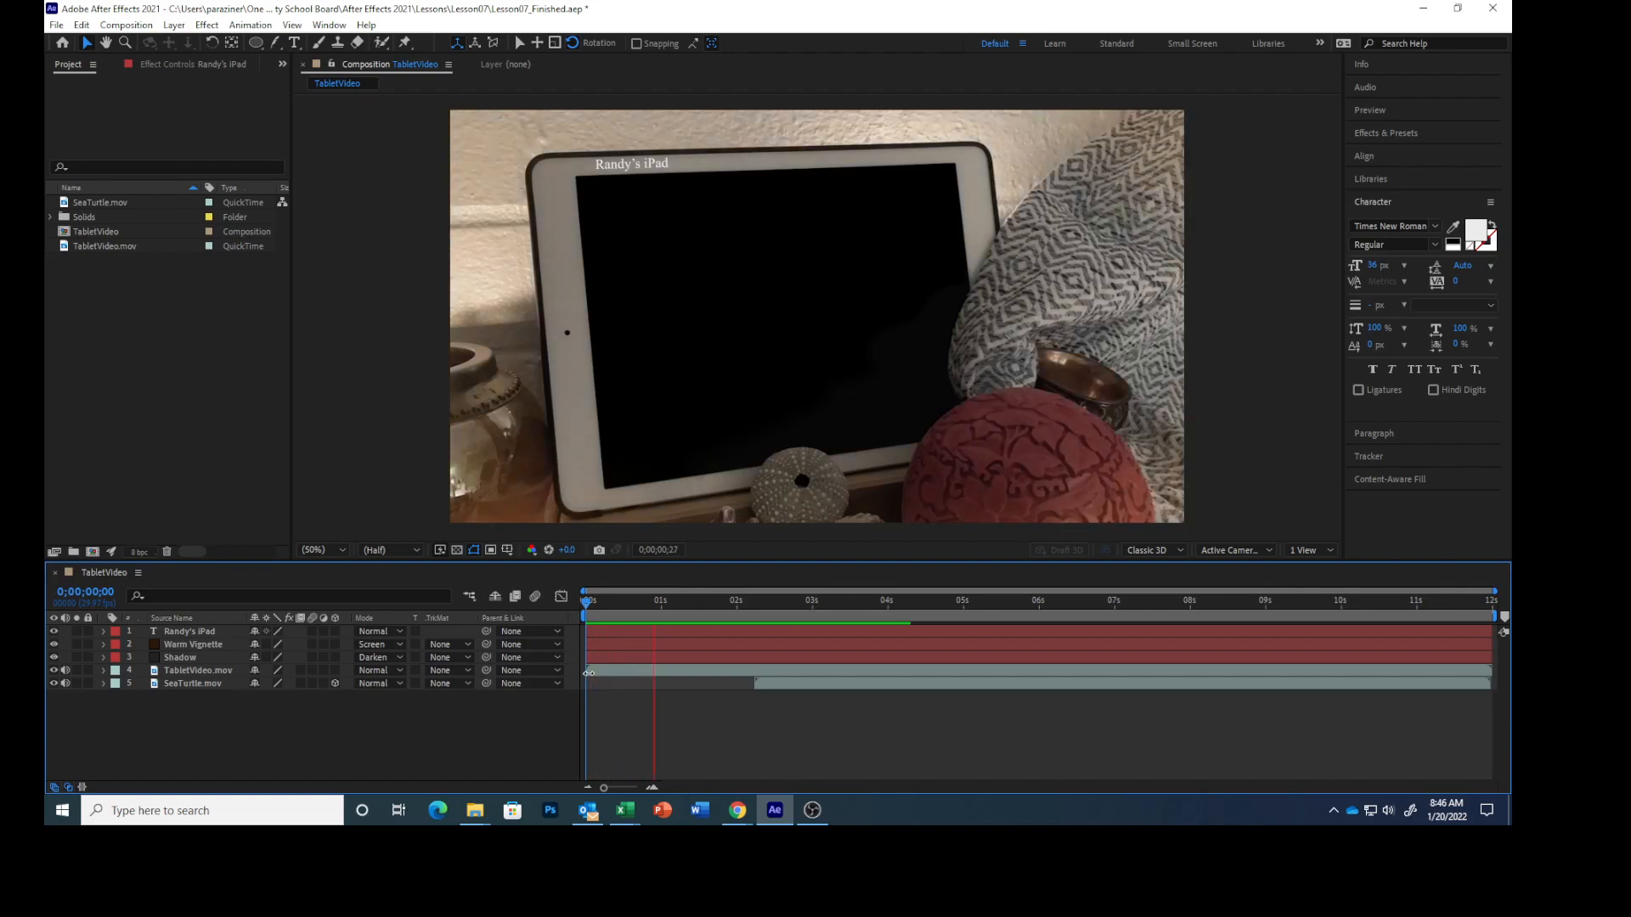
pyautogui.click(805, 600)
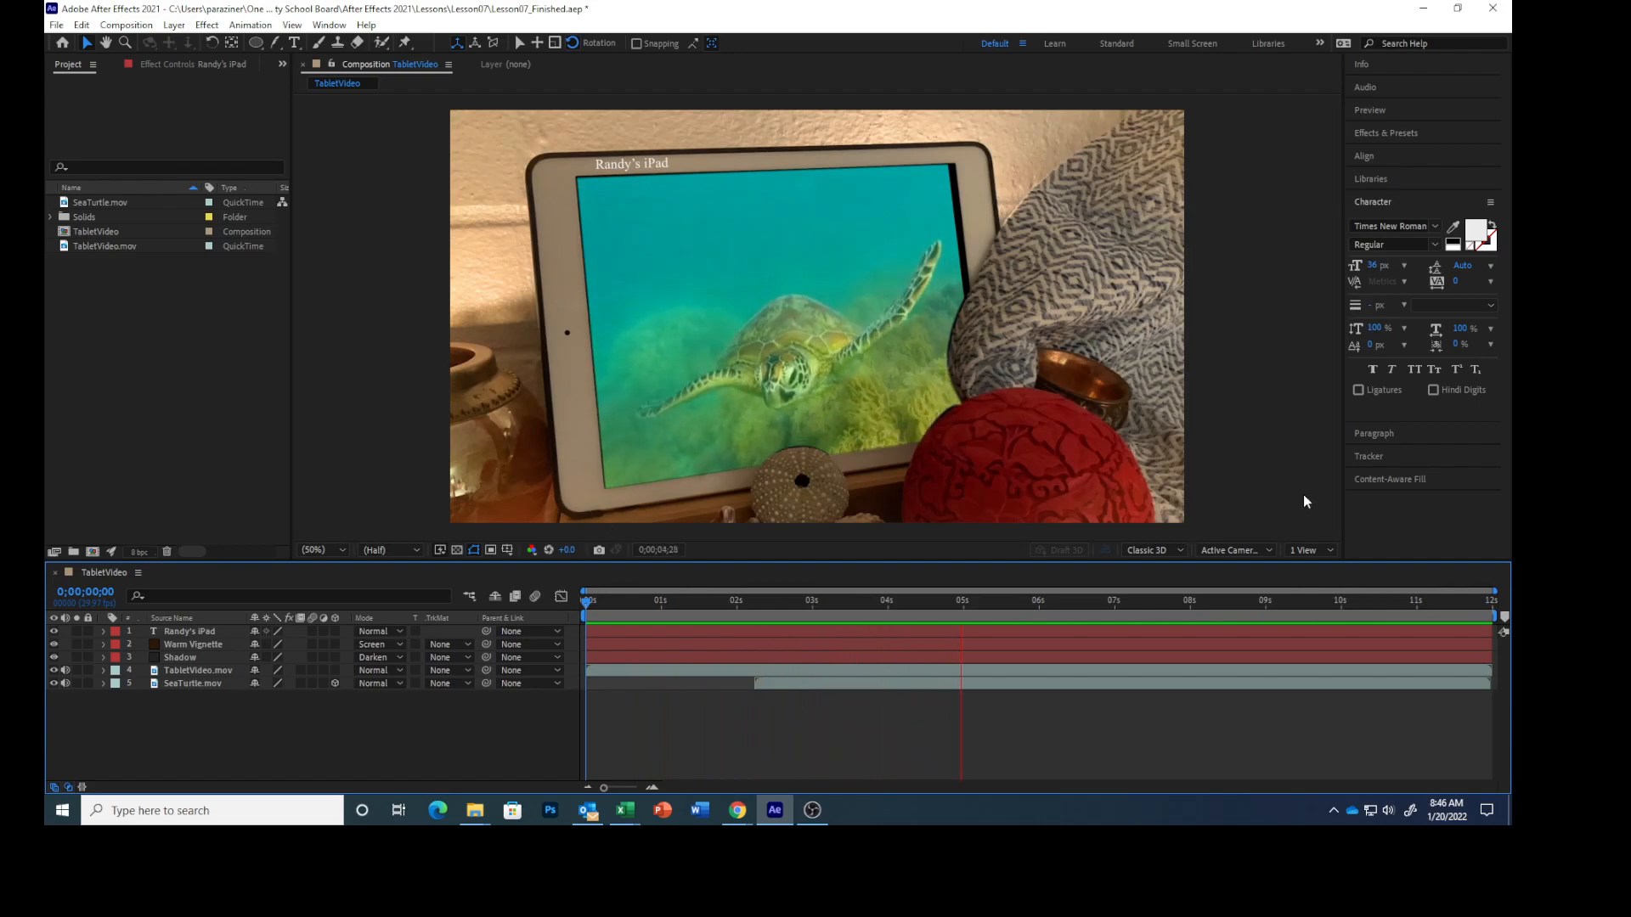
pyautogui.click(1111, 600)
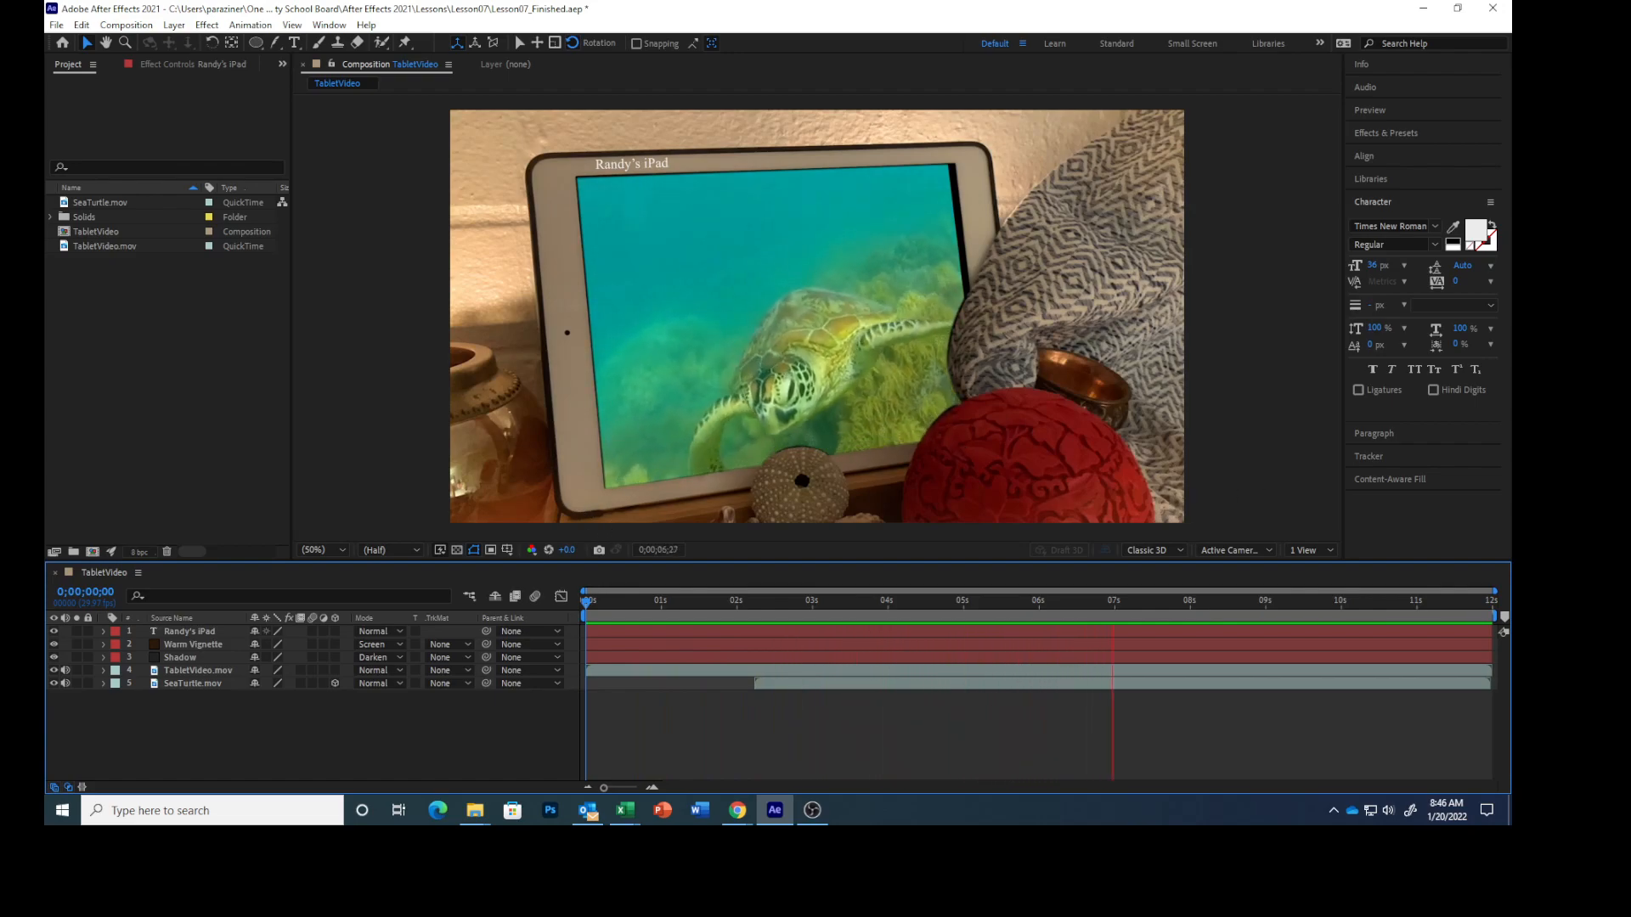